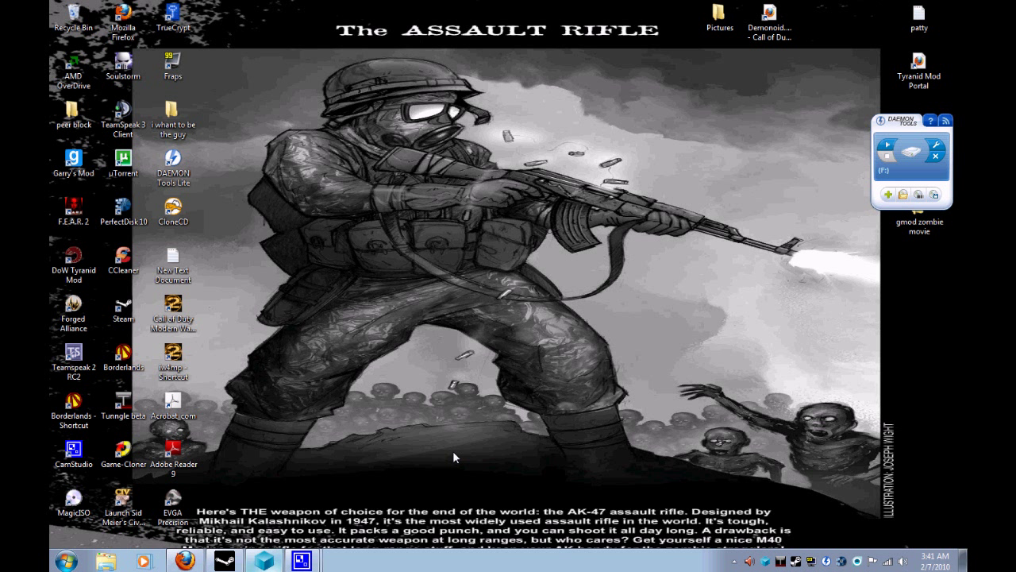
mouse_move(369, 473)
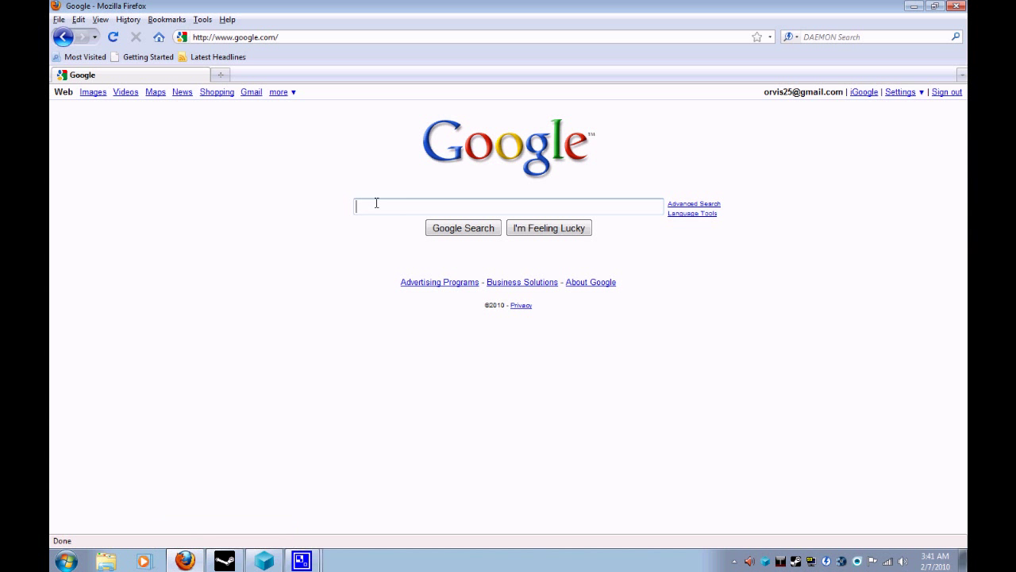
Step: Search Google for 'tunngle' in Firefox
text(tunngle)
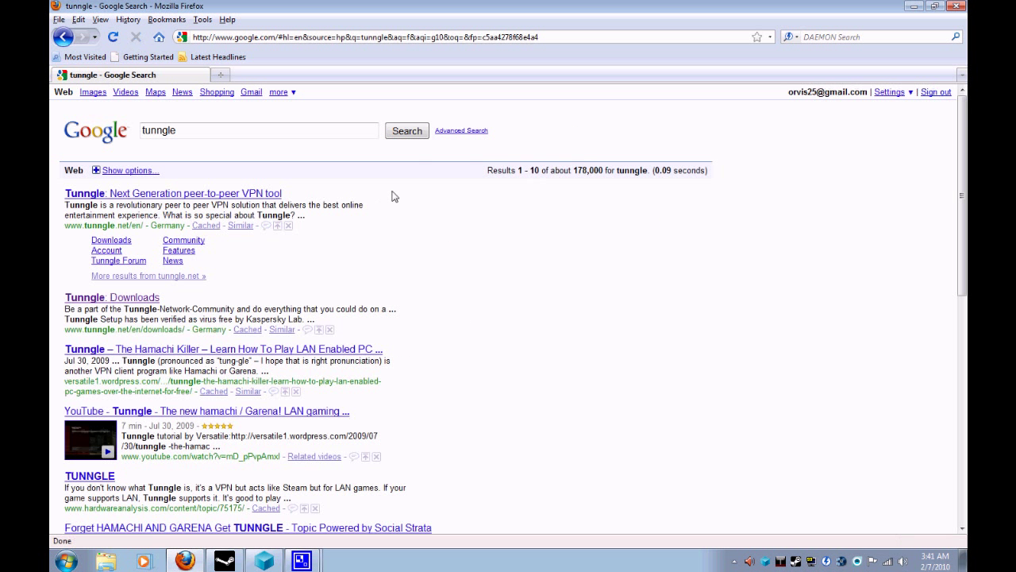
mouse_move(142, 205)
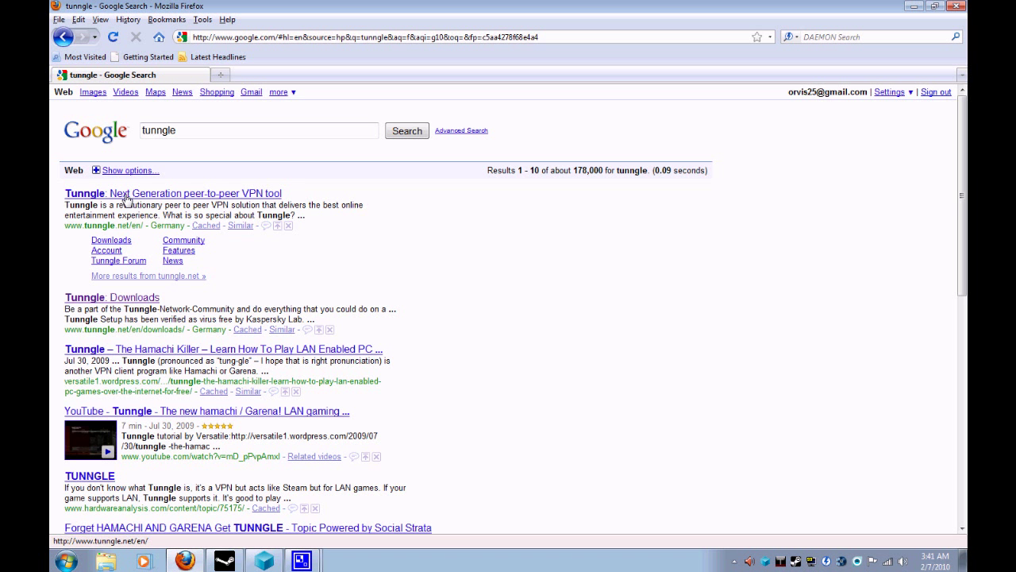
Step: Follow the 'Tunngle: Next Generation peer-to-peer VPN tool' result to the homepage
click(144, 193)
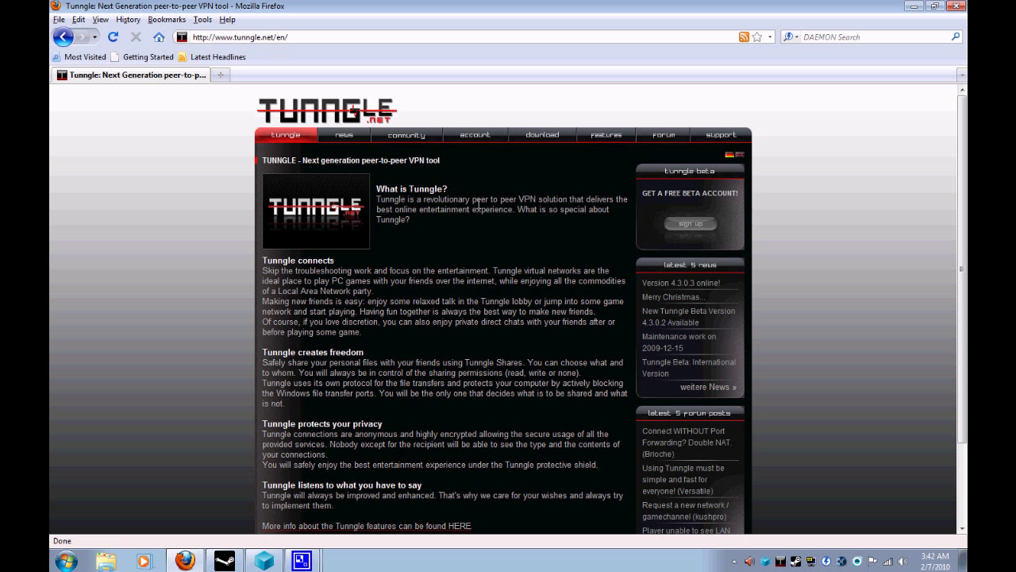
mouse_move(524, 200)
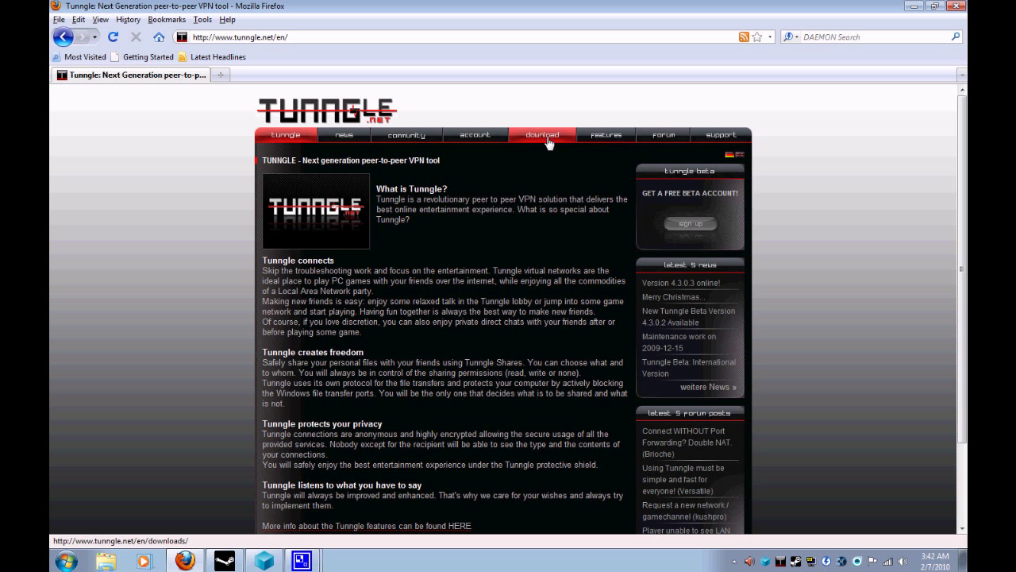
Step: Download TunngleSetup_v4.3.0.3.exe from the Downloads page and save the file
click(541, 135)
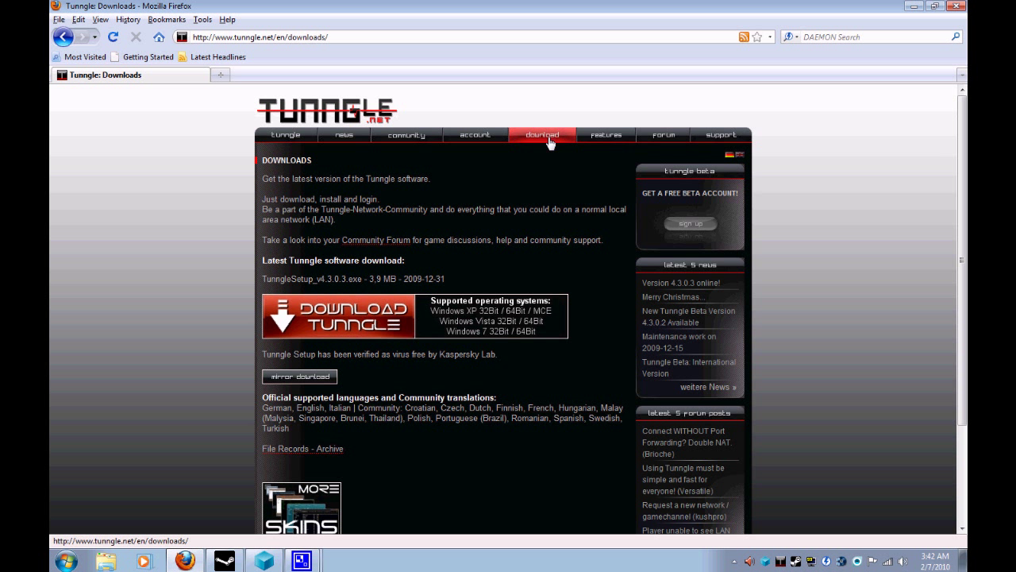
mouse_move(370, 318)
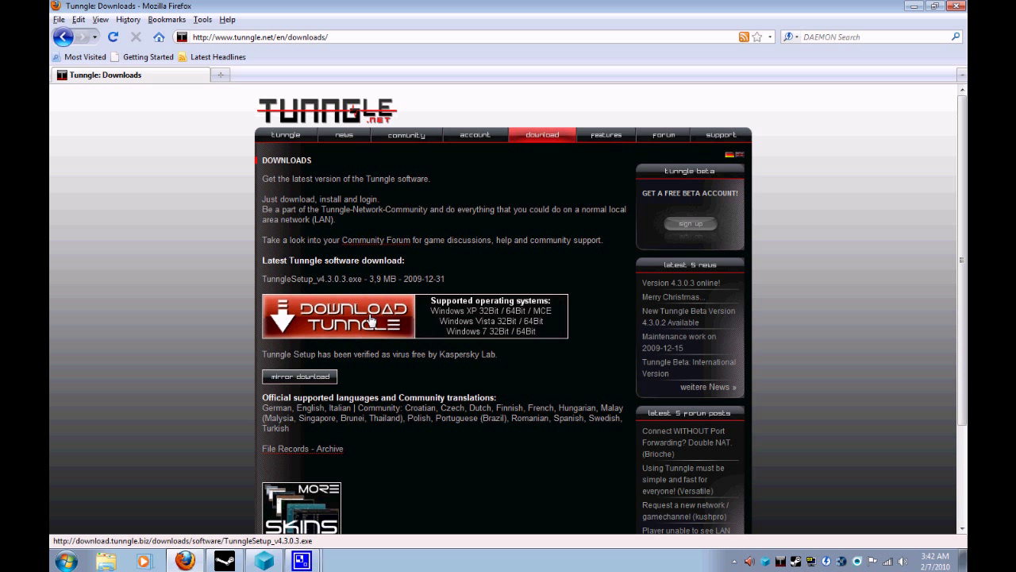
click(367, 318)
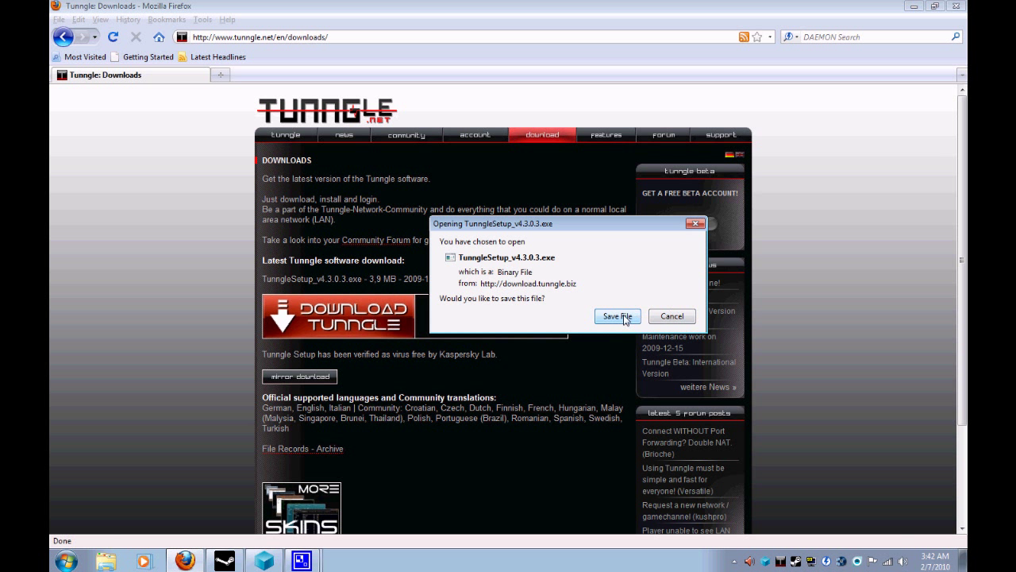
click(617, 316)
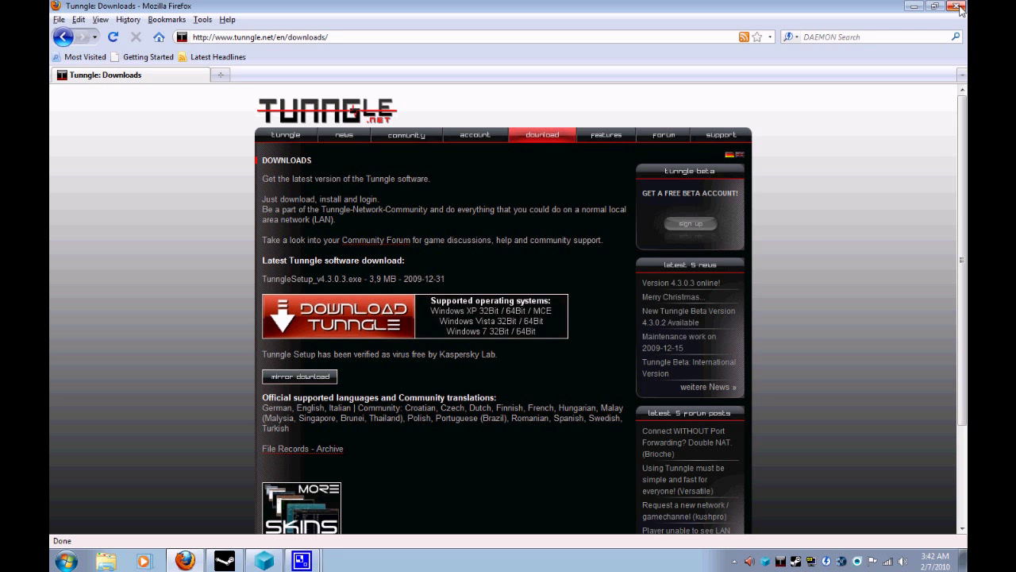
Step: Close the Firefox window to return to the Windows 7 desktop
click(961, 8)
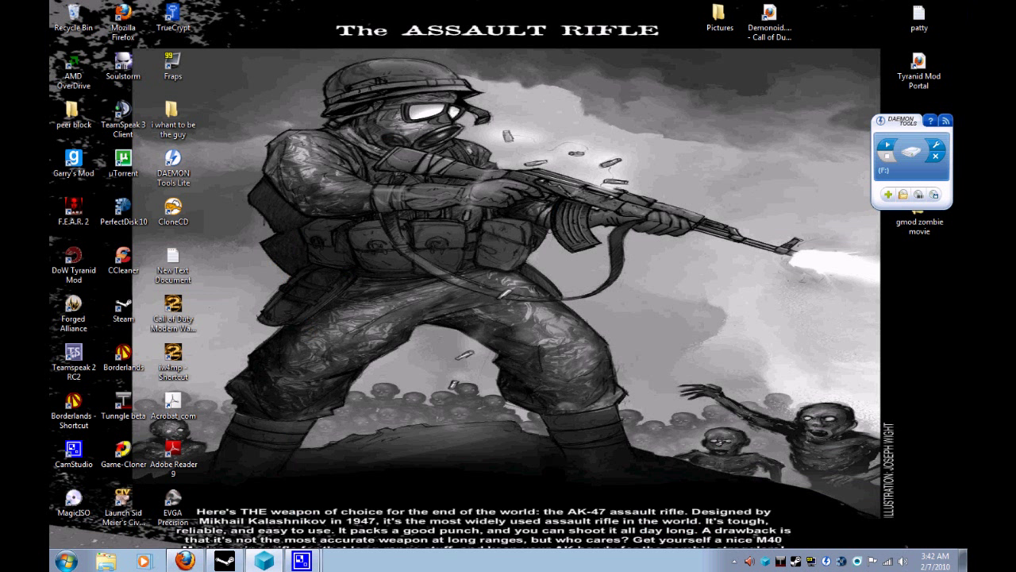
mouse_move(486, 338)
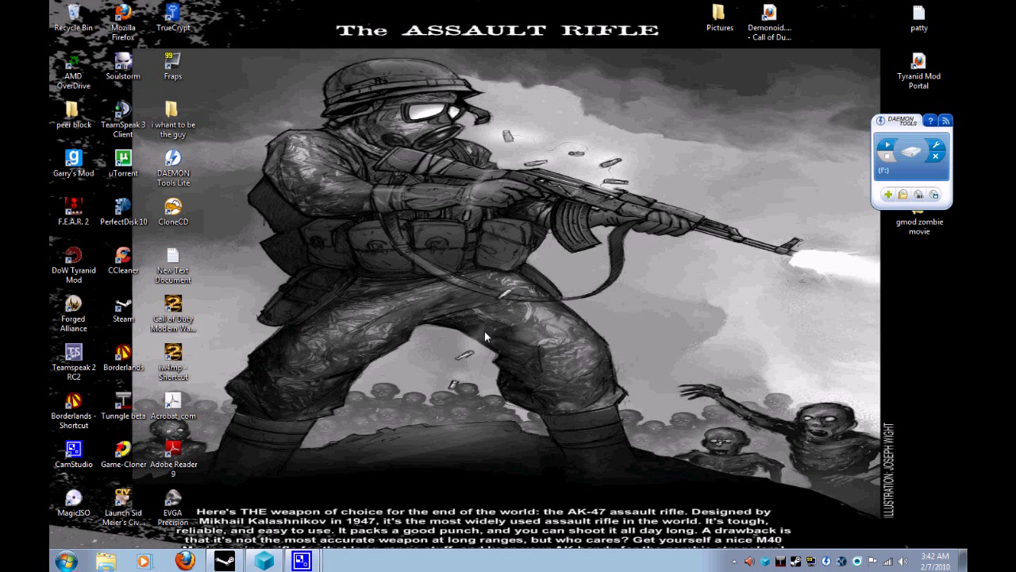
mouse_move(489, 338)
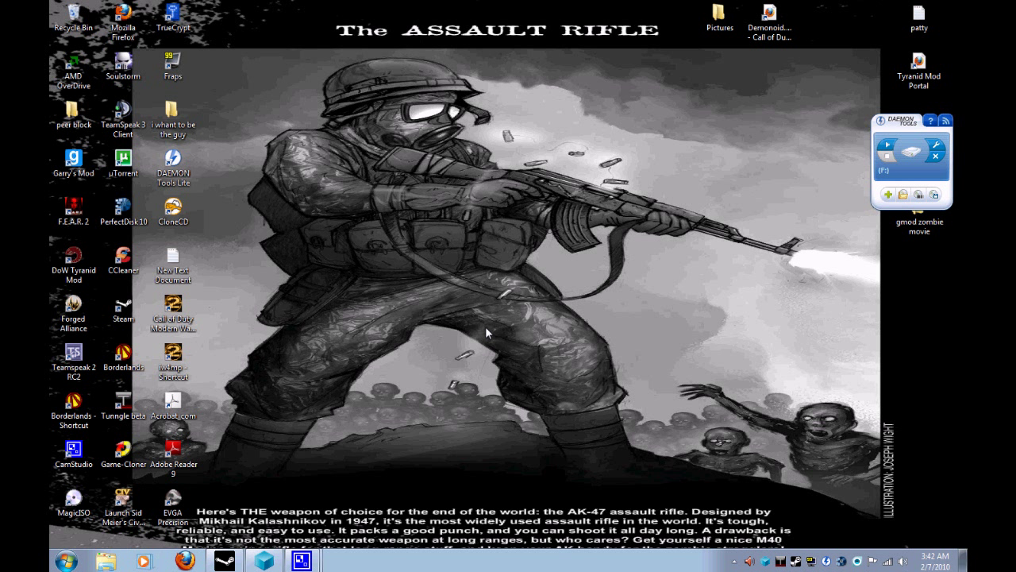
mouse_move(501, 330)
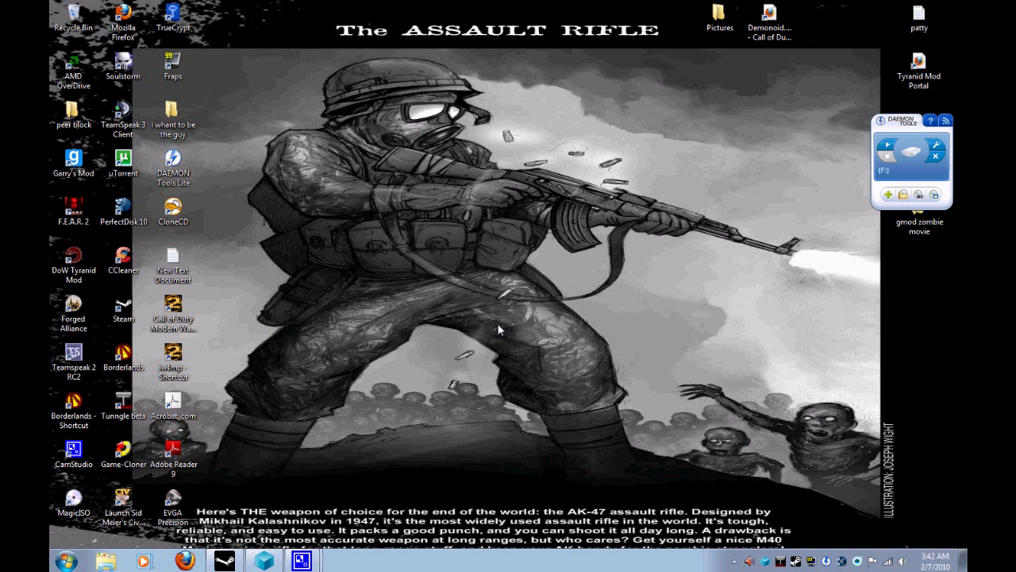
mouse_move(499, 329)
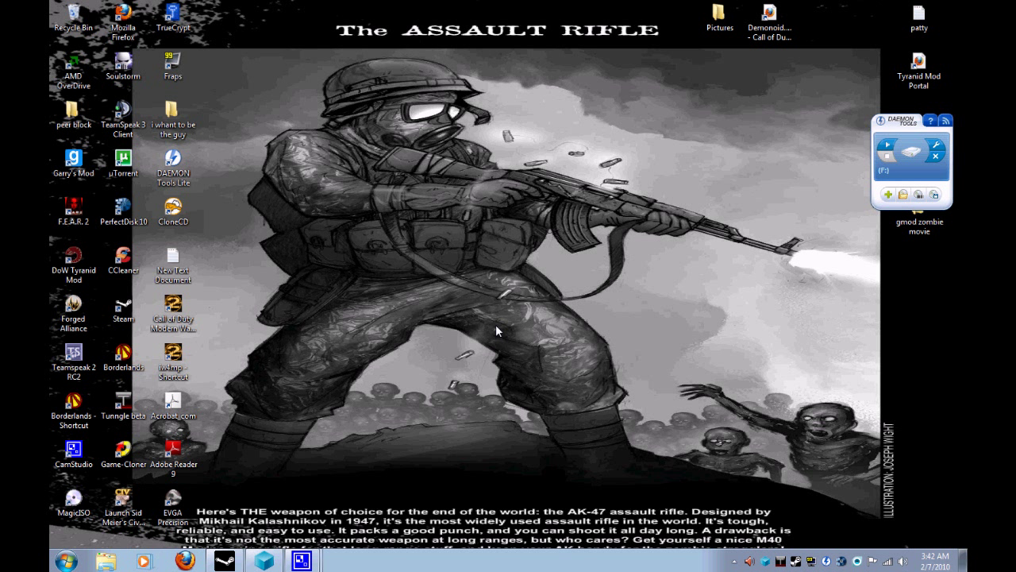
mouse_move(506, 336)
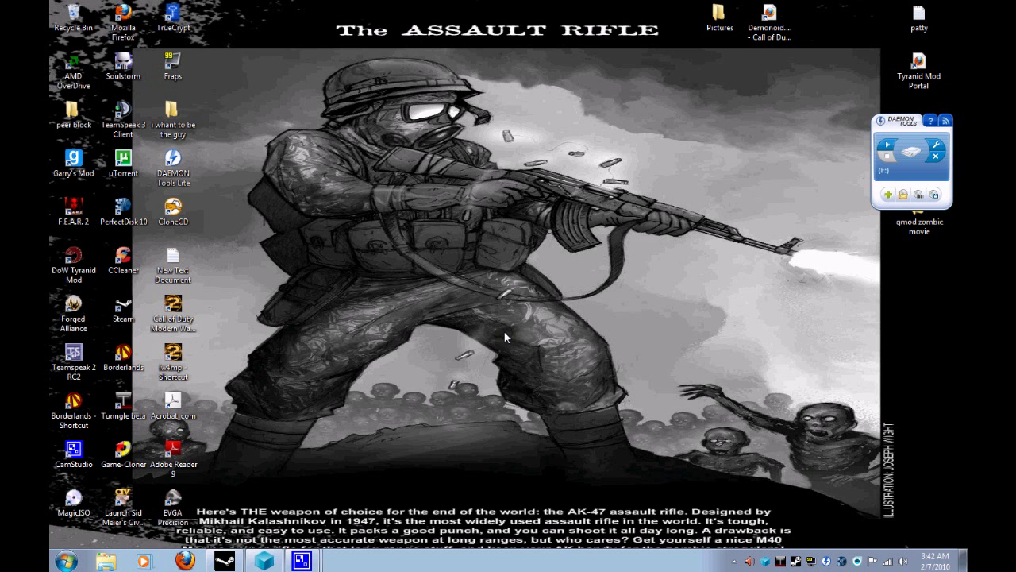
mouse_move(649, 362)
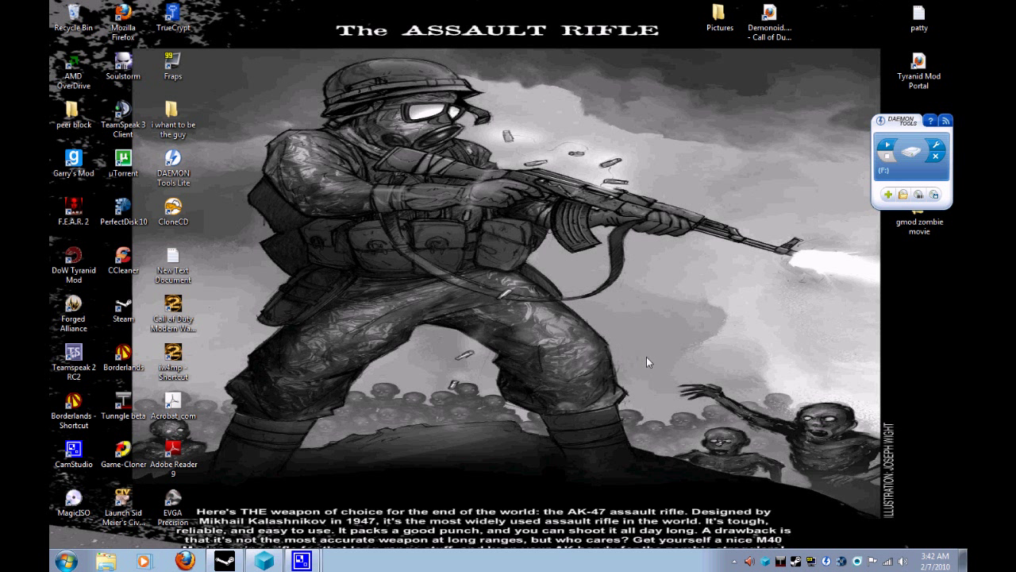
mouse_move(651, 358)
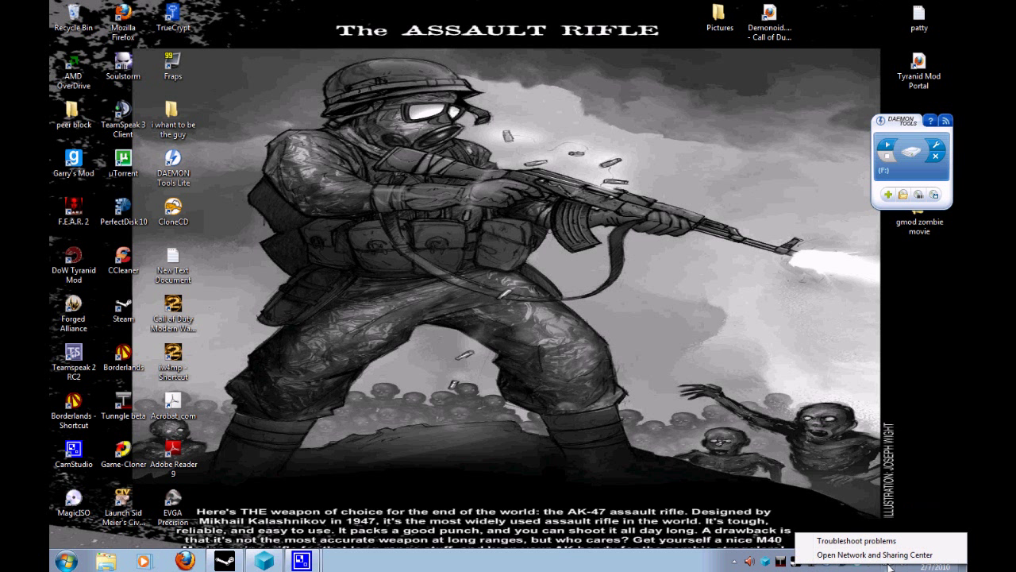
mouse_move(887, 555)
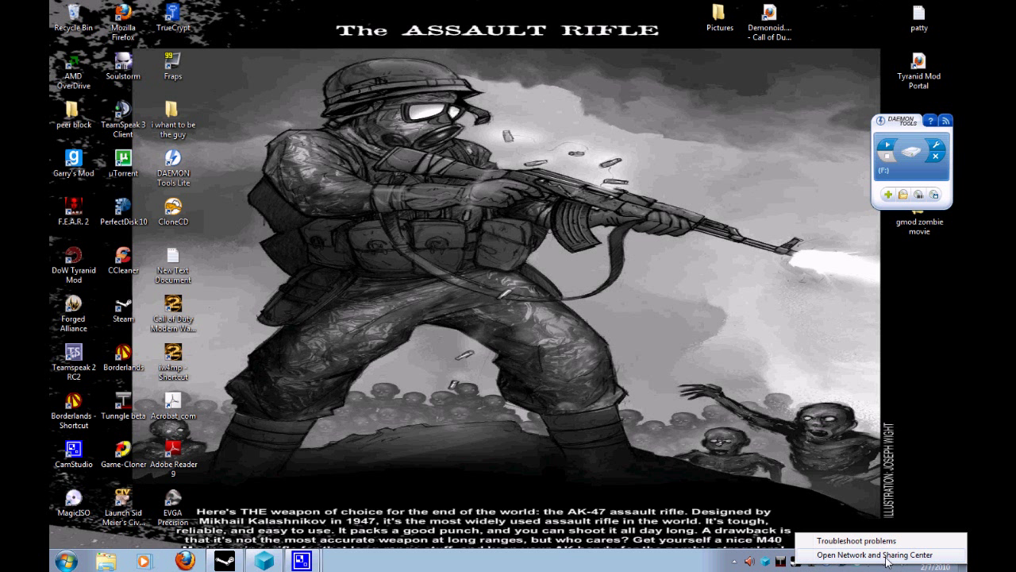
click(874, 551)
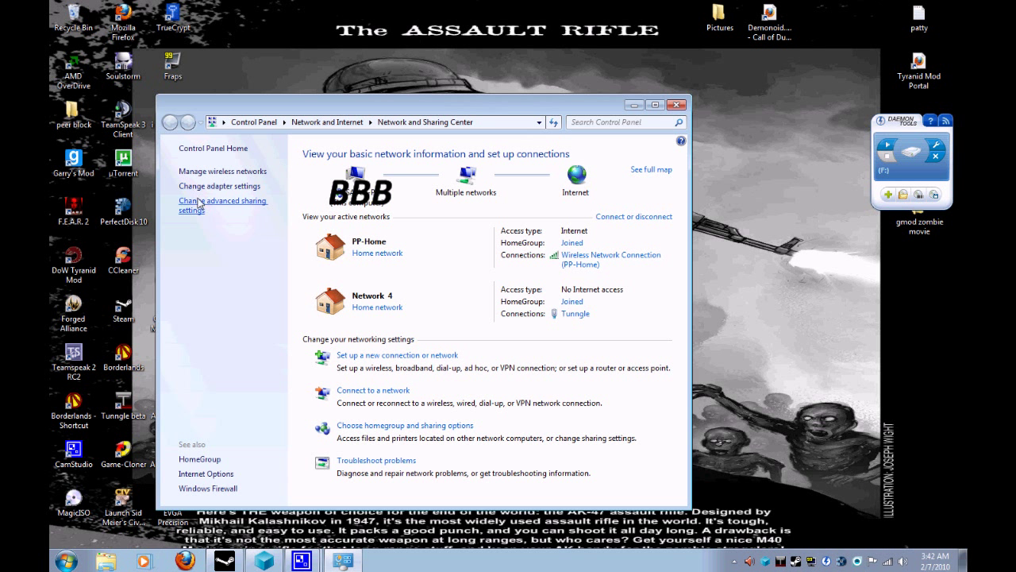
mouse_move(207, 194)
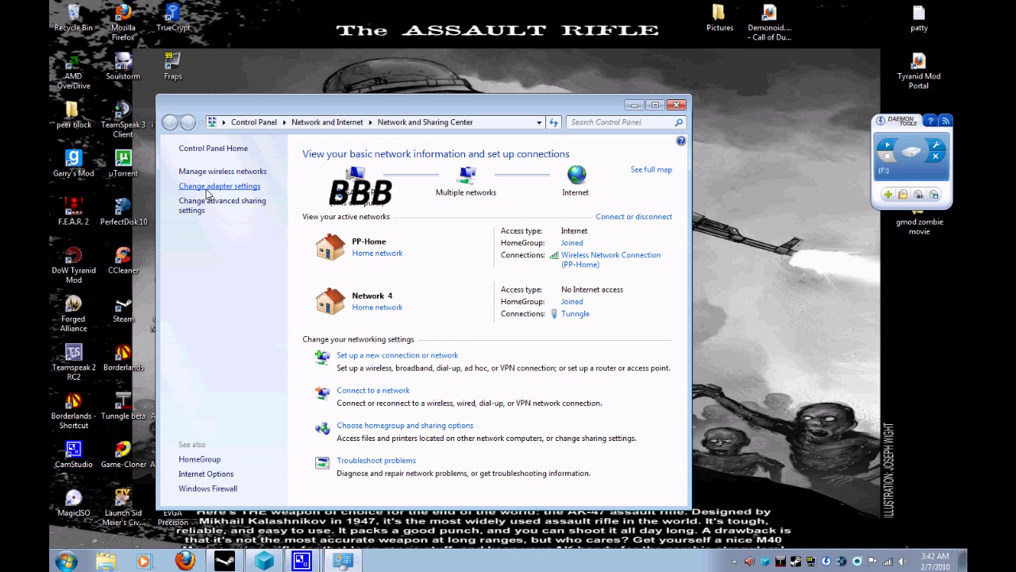
click(219, 186)
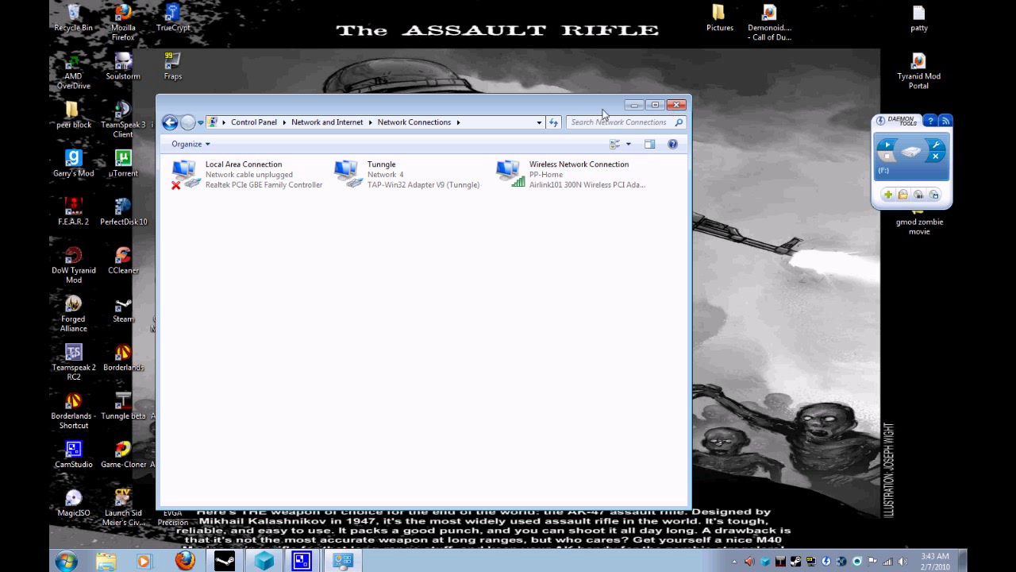
click(676, 104)
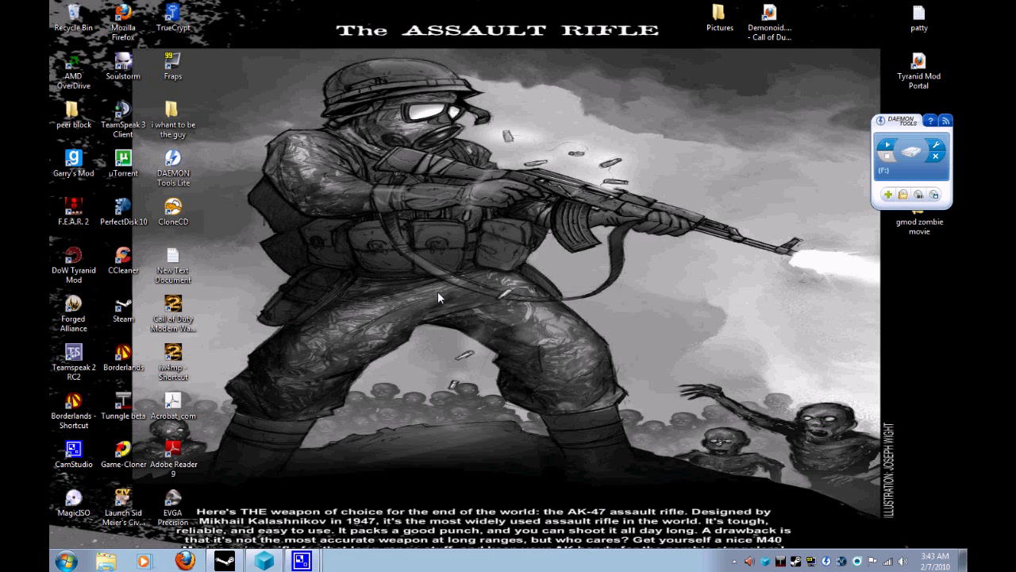
mouse_move(336, 346)
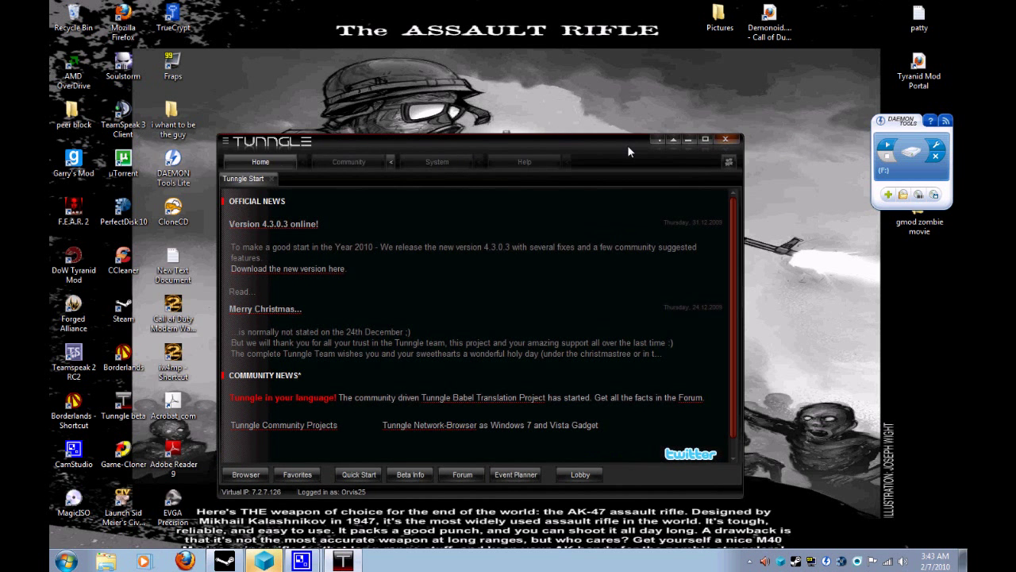
mouse_move(453, 228)
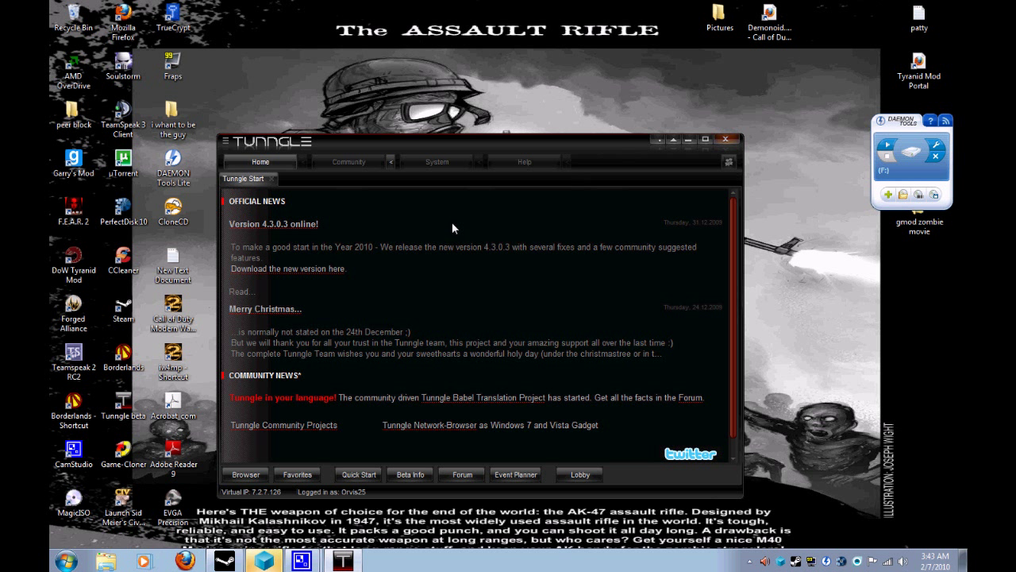
mouse_move(464, 151)
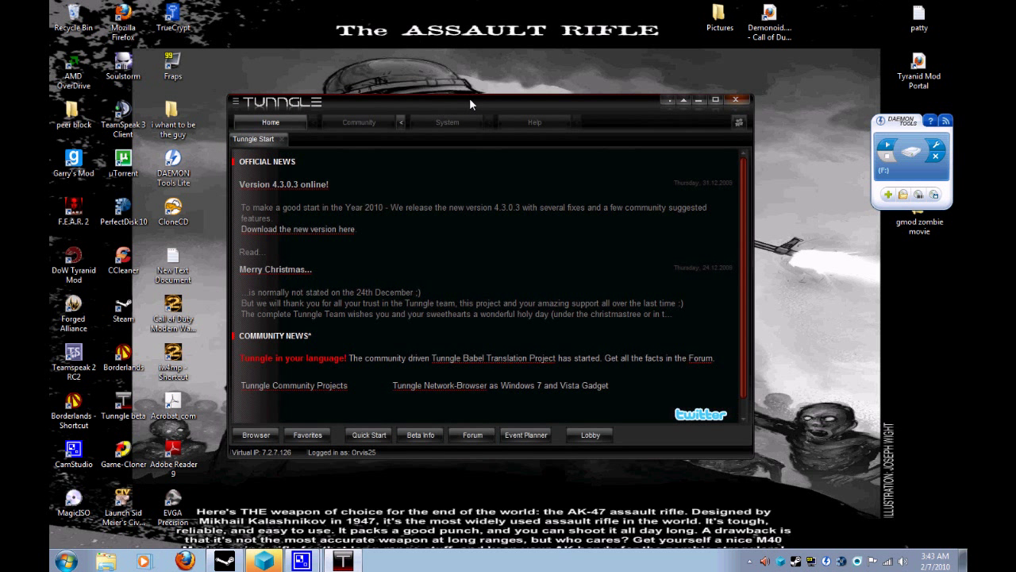
mouse_move(516, 268)
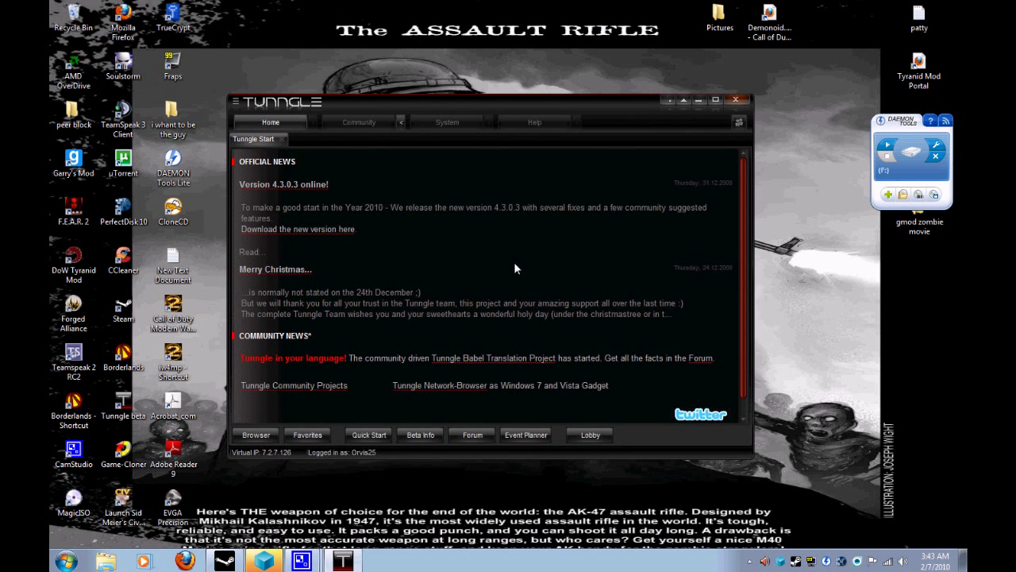
mouse_move(276, 147)
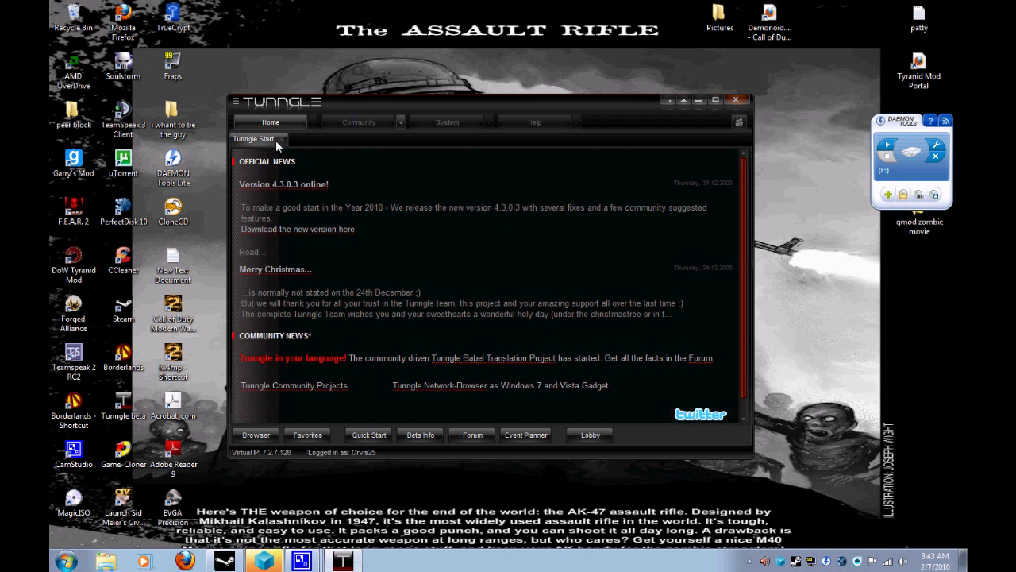
mouse_move(338, 174)
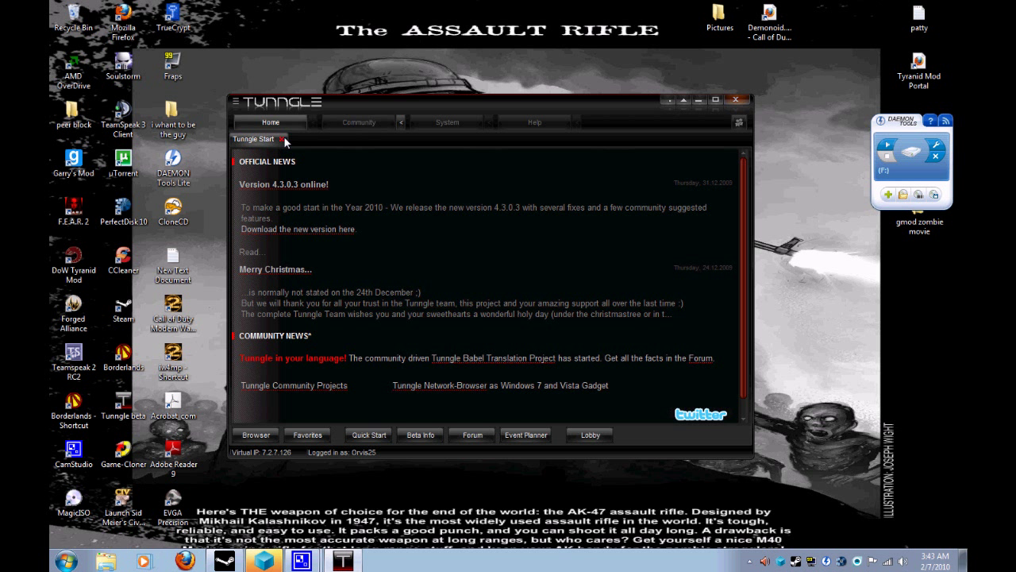
click(358, 122)
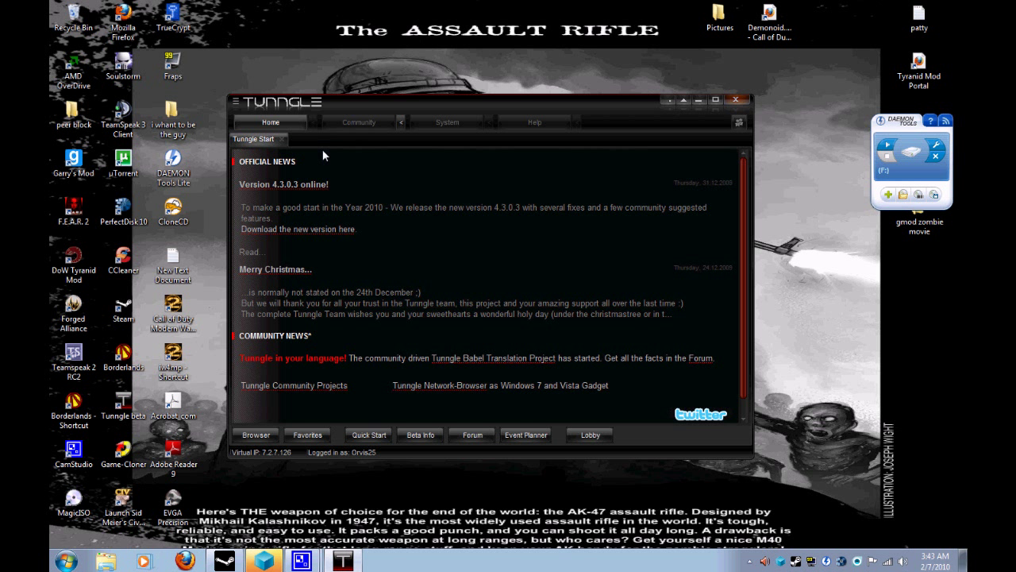
Step: Browse Community > Networks > Browser, Shooter category, and page forward to Killing Floor v1011
click(358, 123)
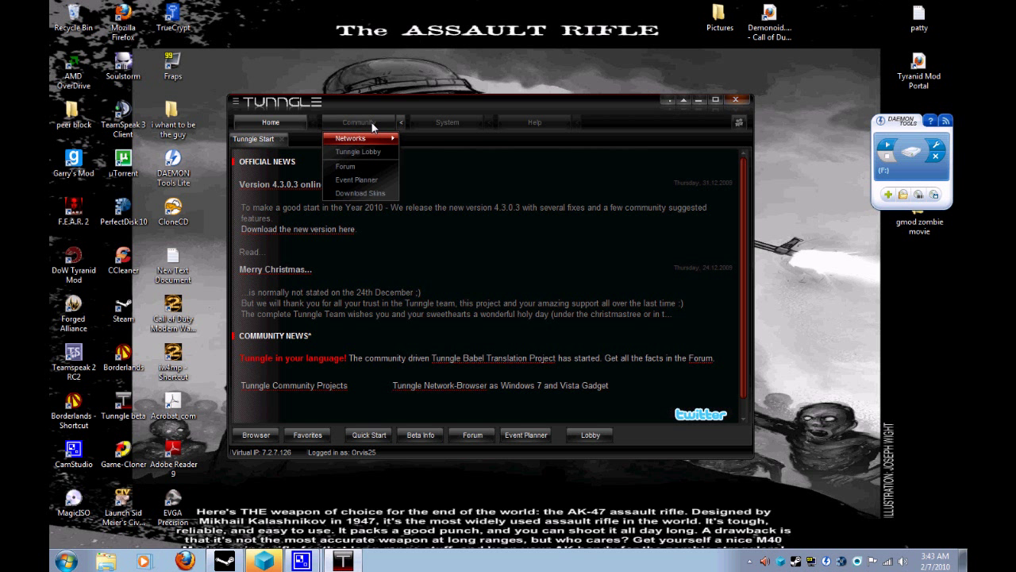
mouse_move(381, 139)
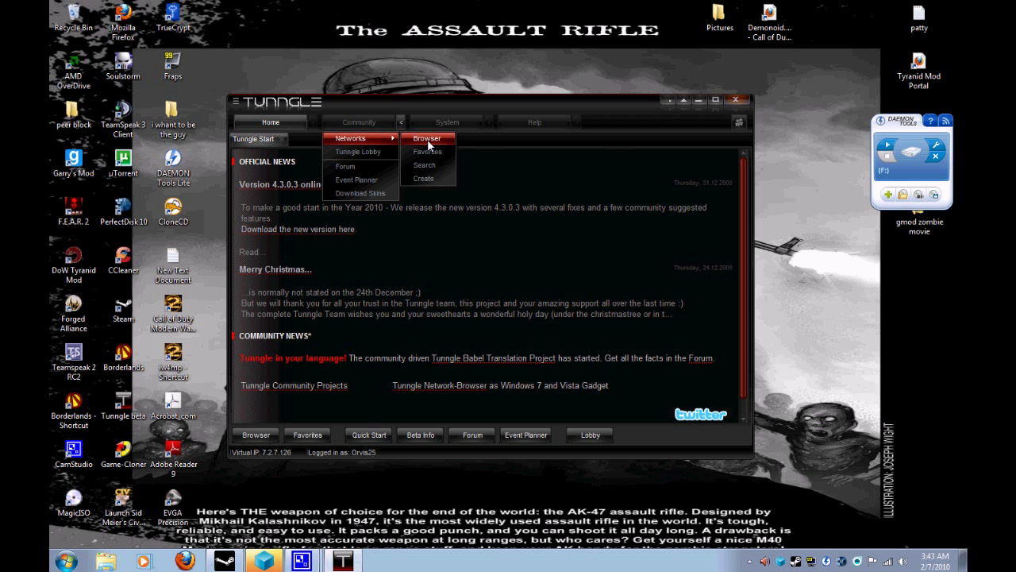
click(427, 138)
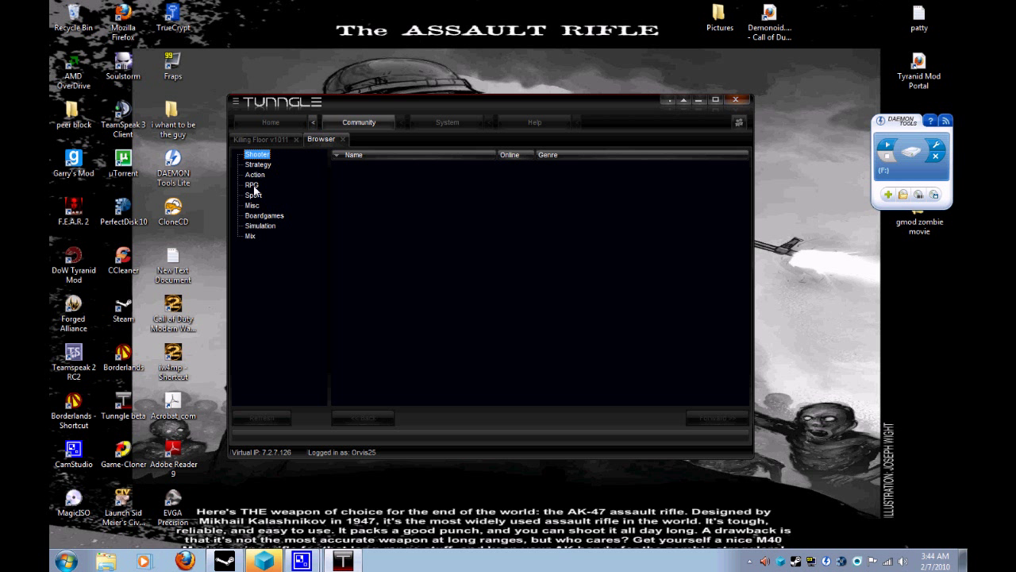
mouse_move(268, 209)
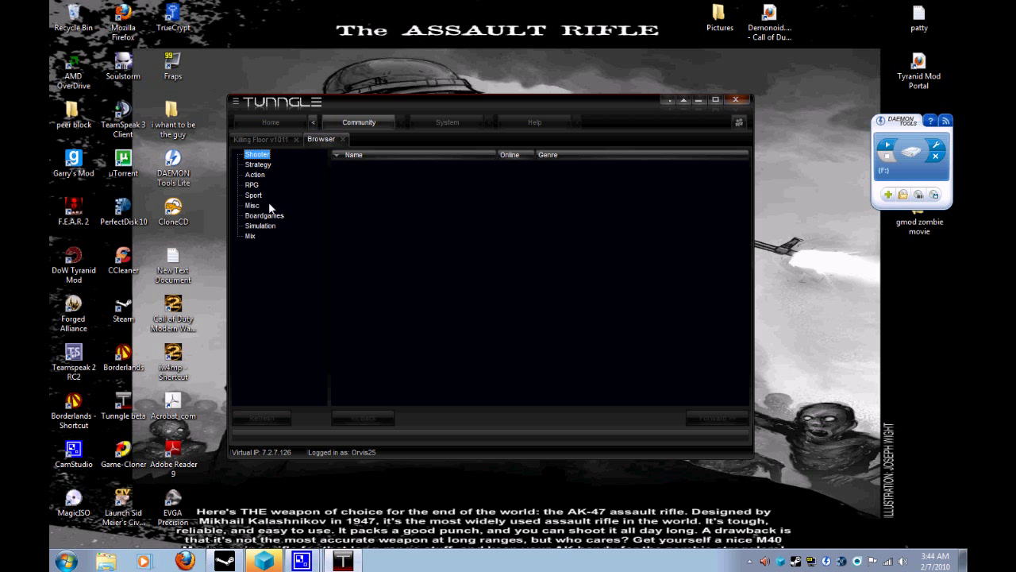
mouse_move(273, 233)
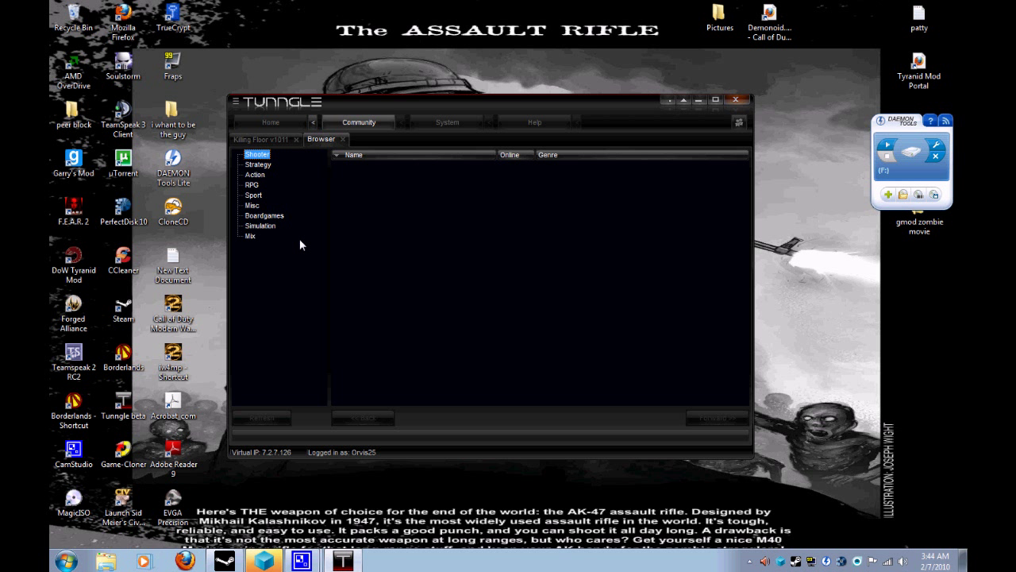
mouse_move(290, 259)
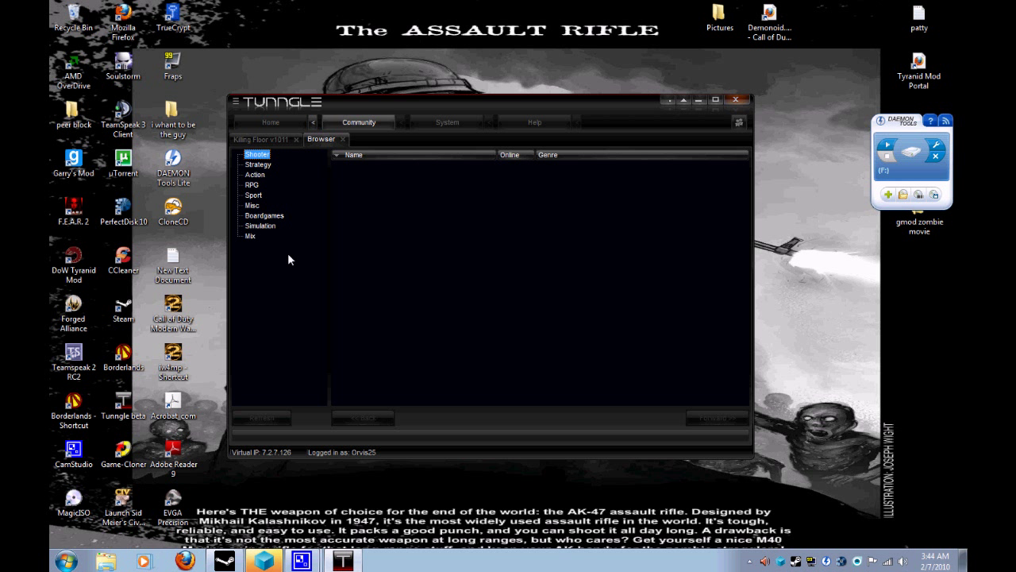
click(241, 154)
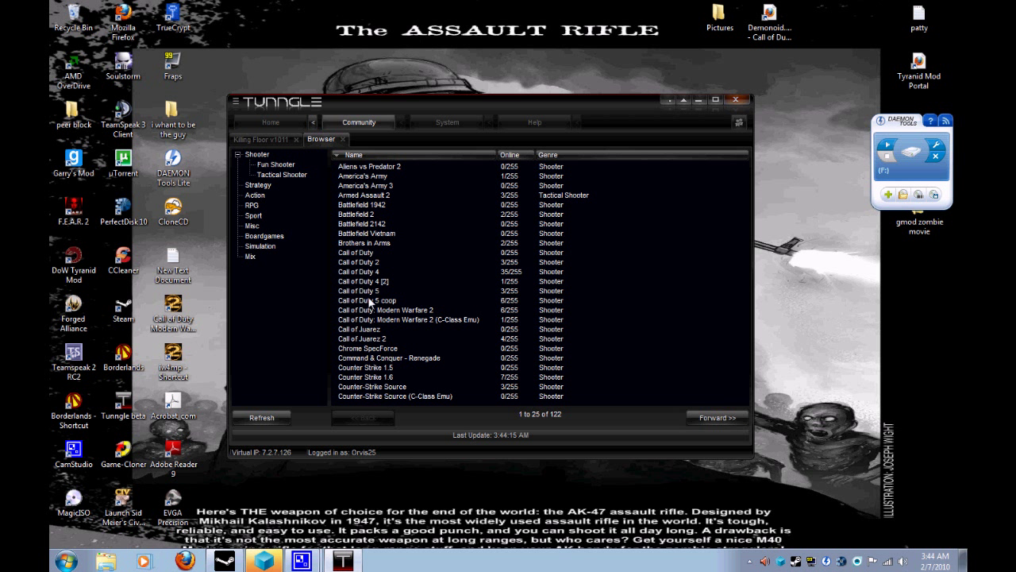
mouse_move(378, 390)
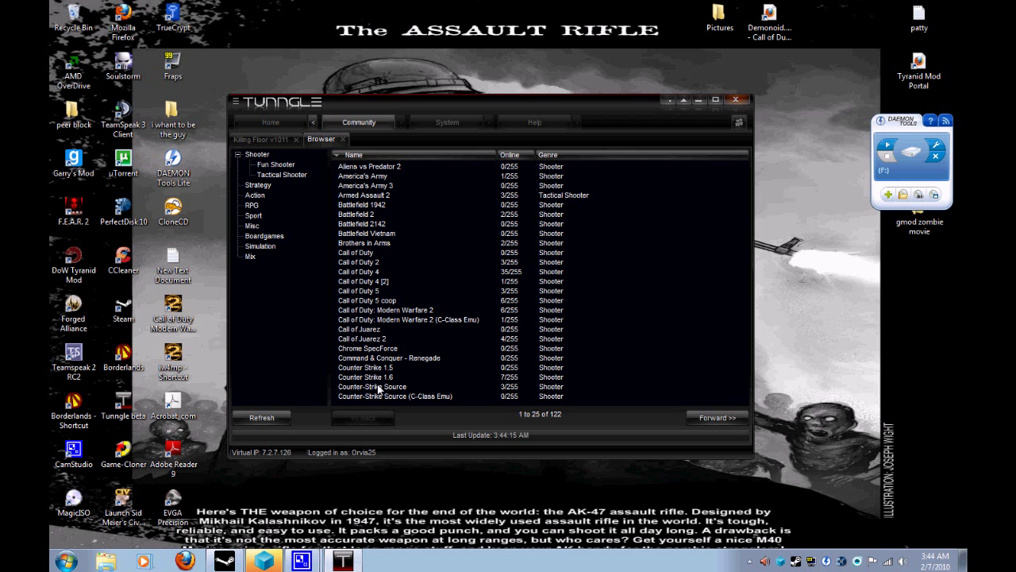
mouse_move(688, 415)
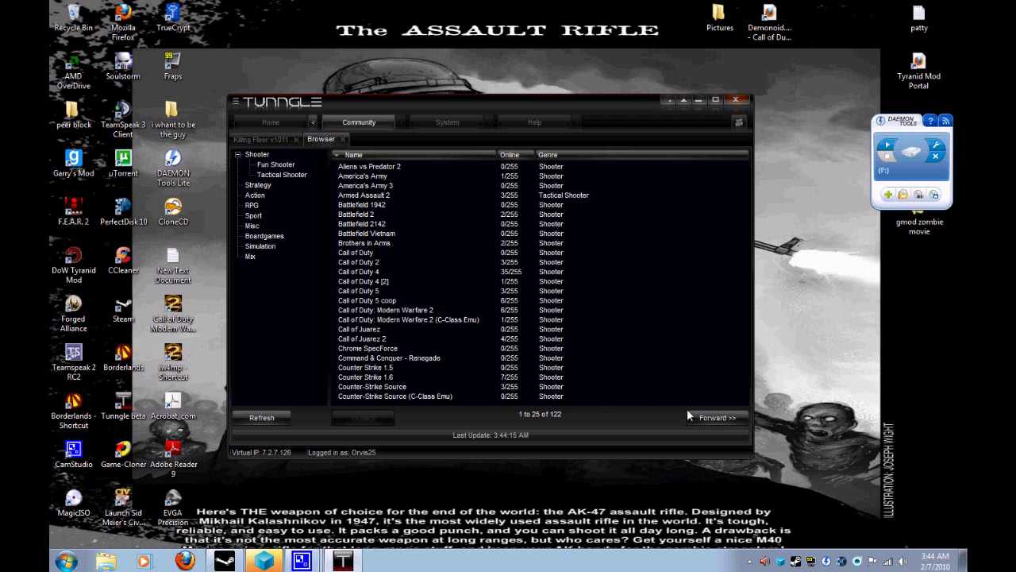
click(716, 417)
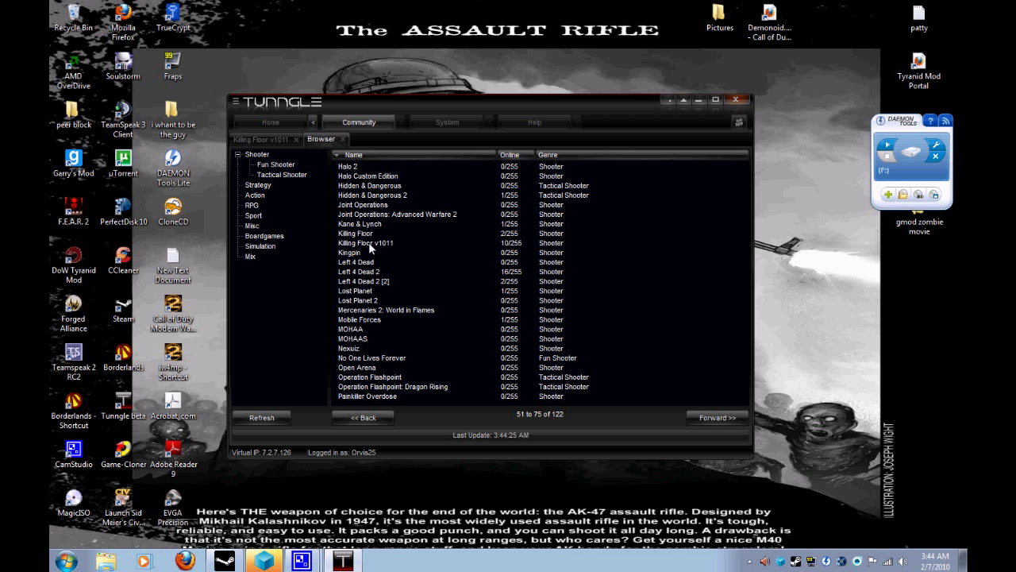
mouse_move(398, 254)
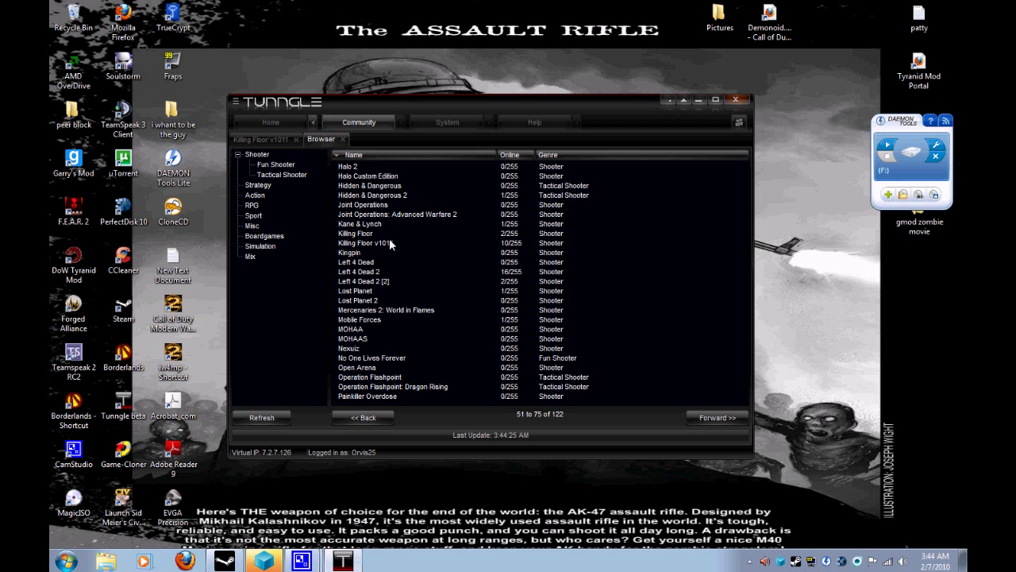
mouse_move(390, 257)
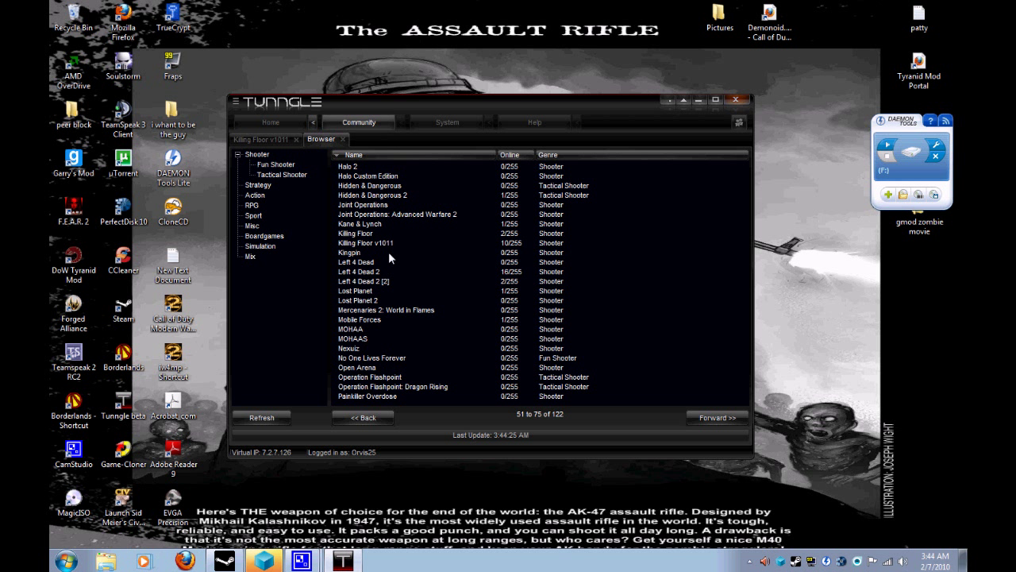
mouse_move(389, 246)
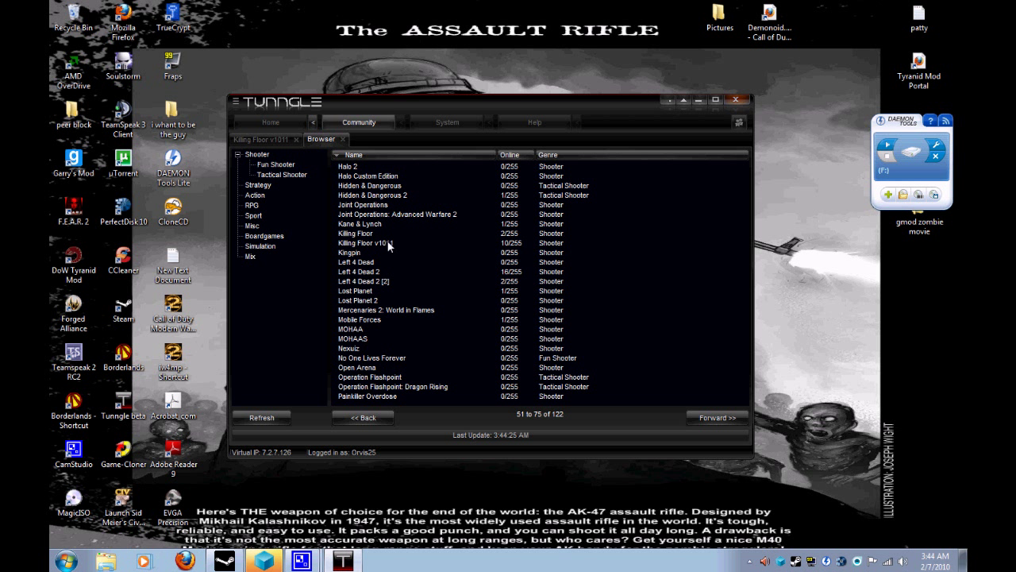
mouse_move(387, 247)
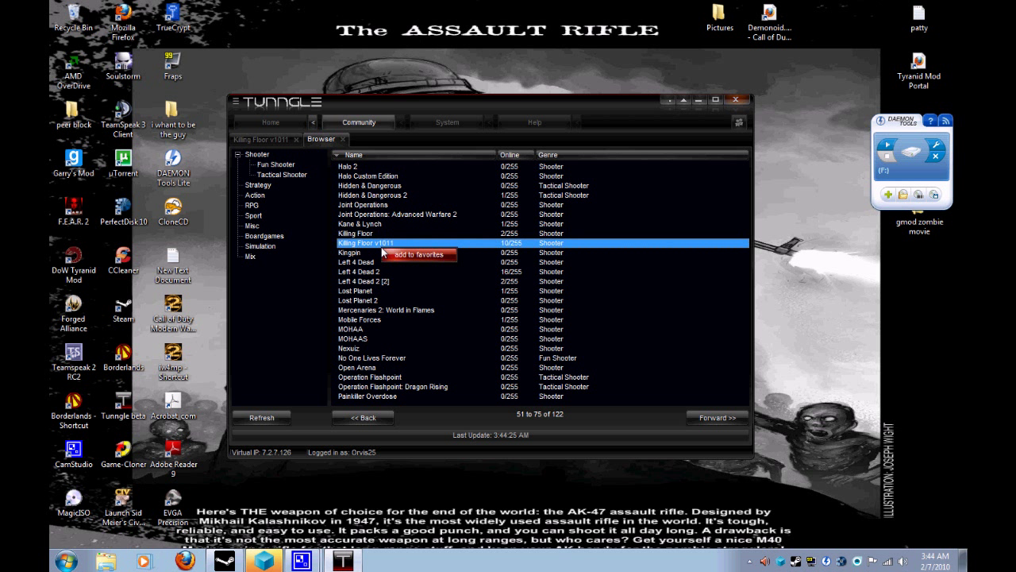
Step: Join the Killing Floor v1011 network, check it in Favorites, then close that list
click(397, 214)
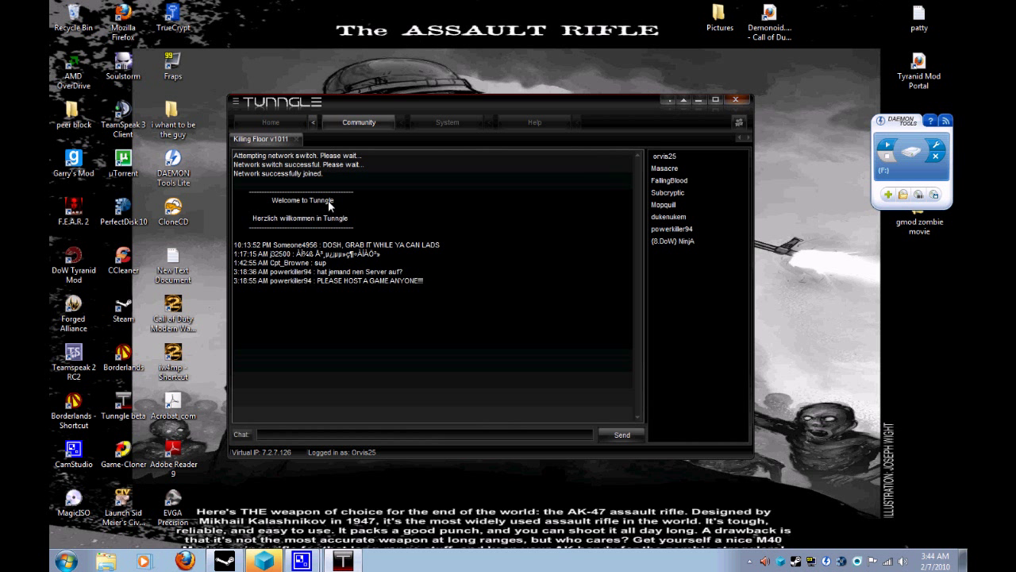
click(358, 121)
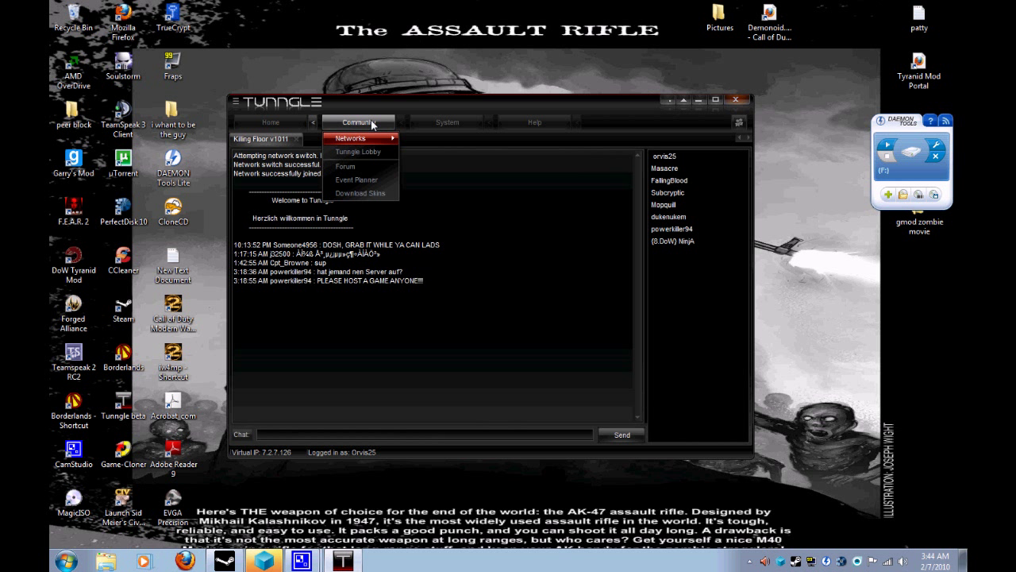
mouse_move(361, 137)
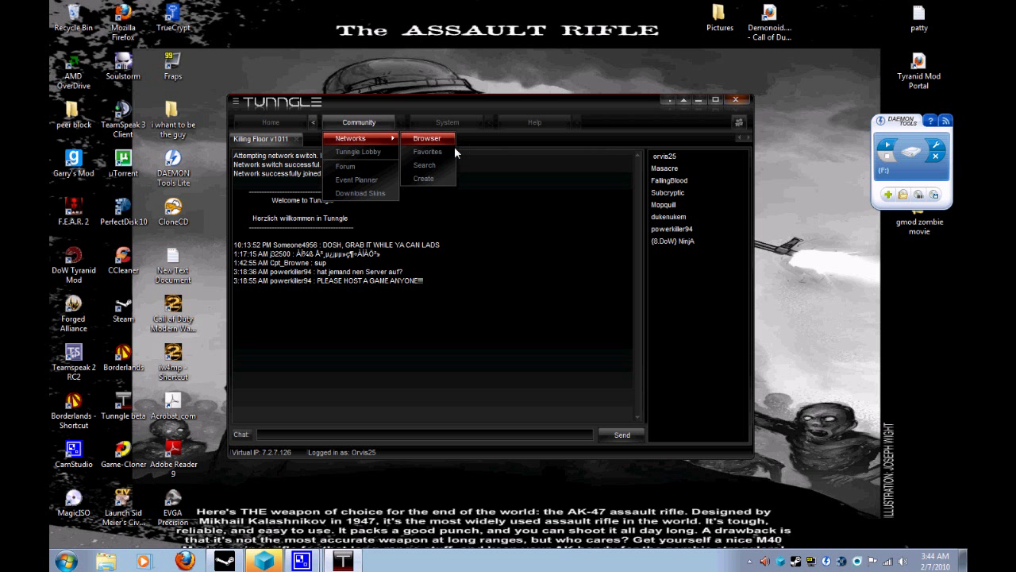
click(427, 151)
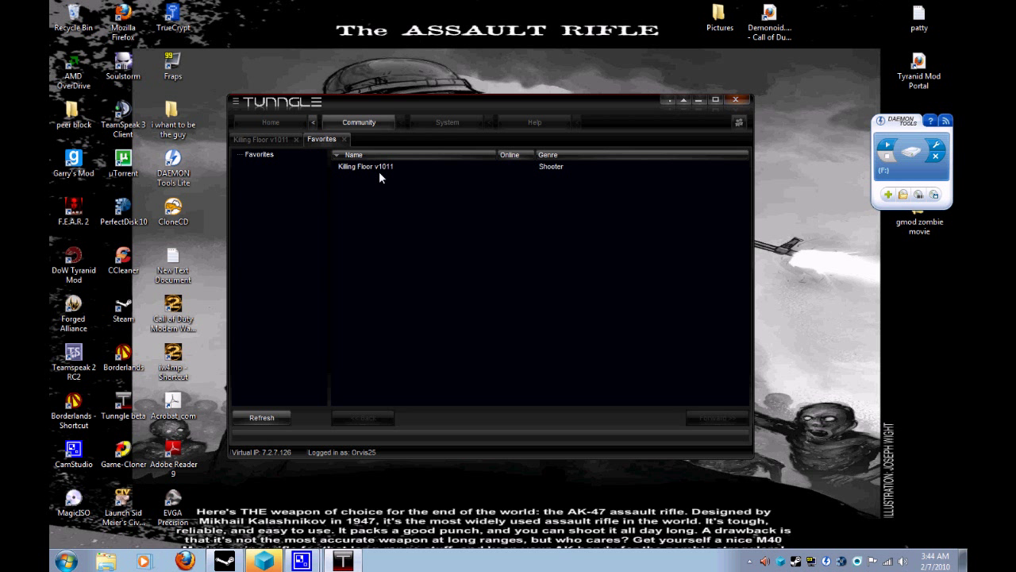
mouse_move(344, 141)
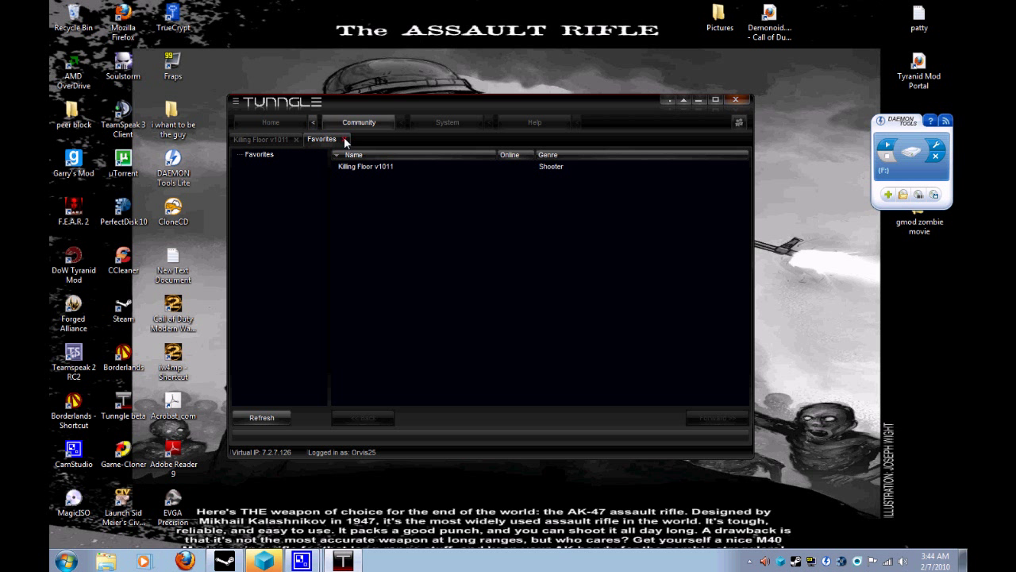
click(358, 121)
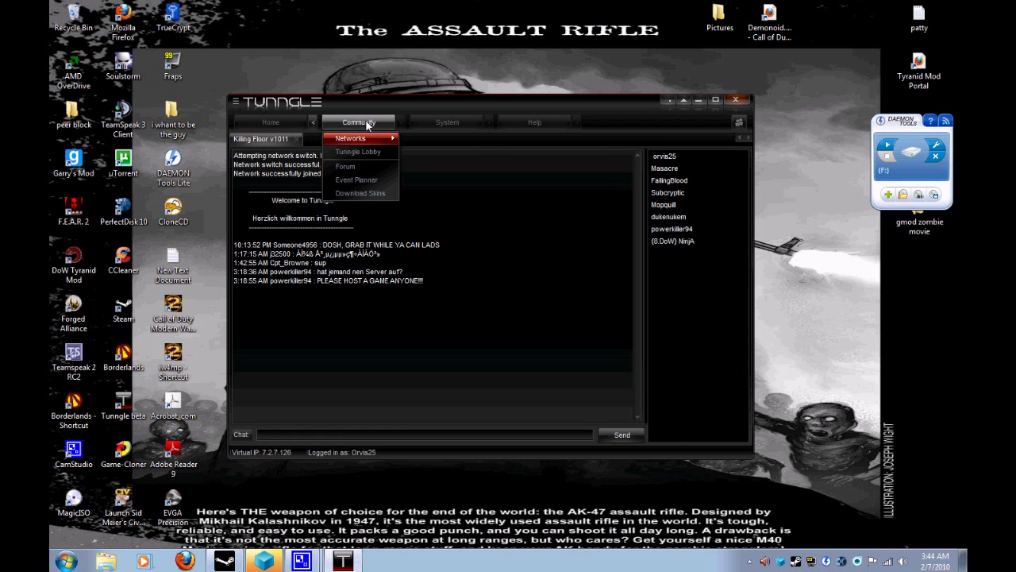
mouse_move(352, 137)
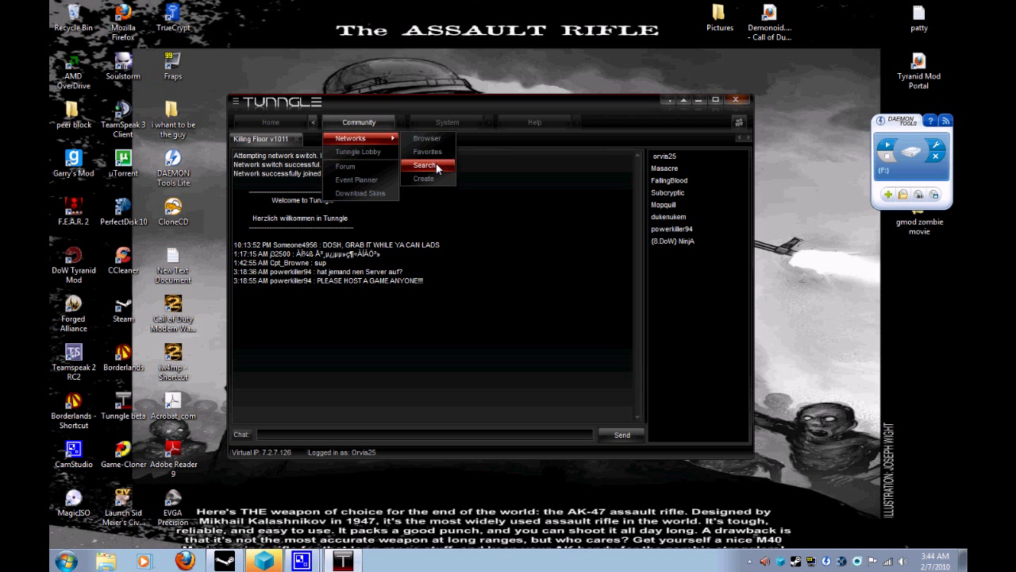
Step: Run a Tunngle network search for 'borderlands'
click(423, 165)
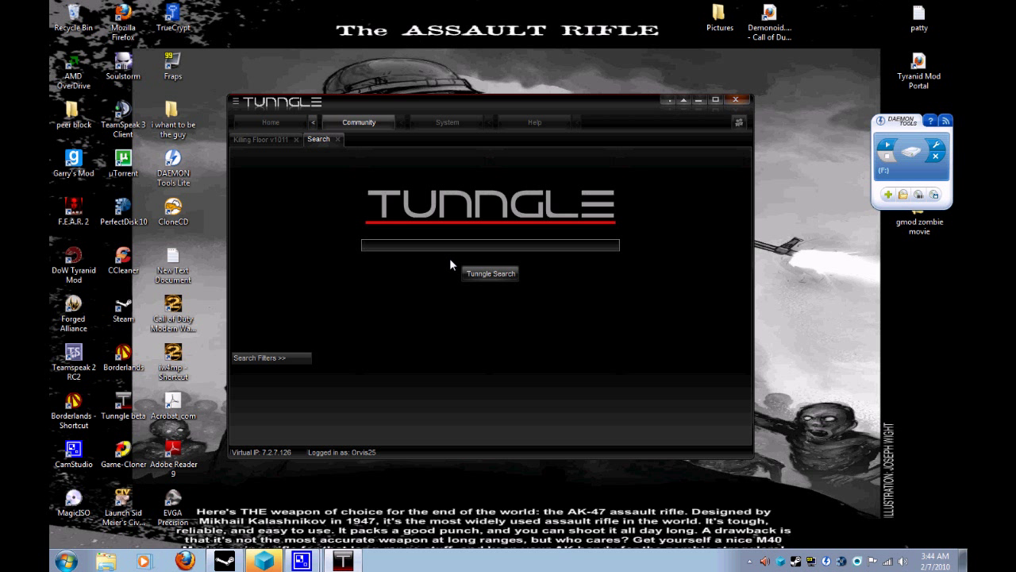
text(borderla)
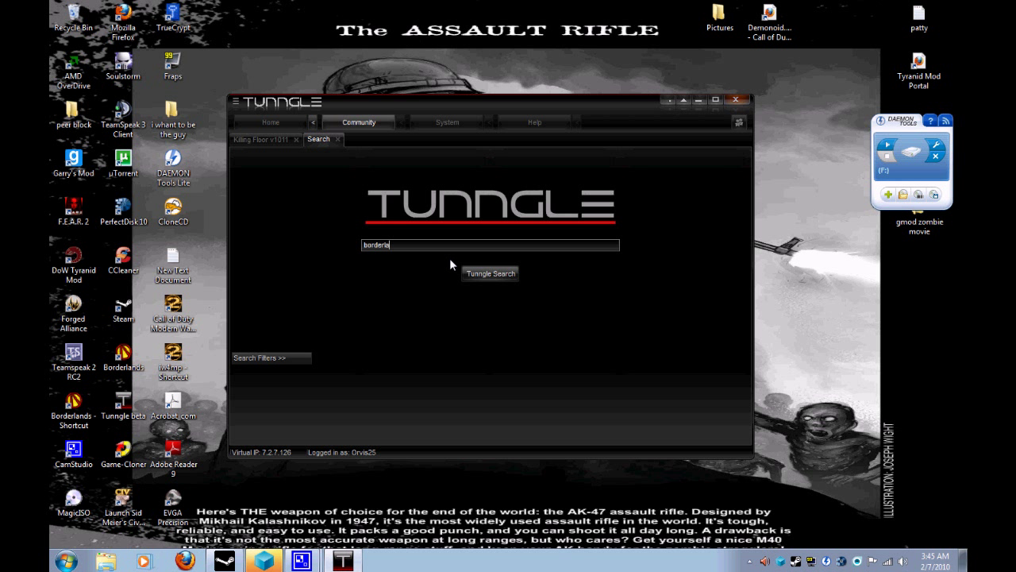
click(489, 273)
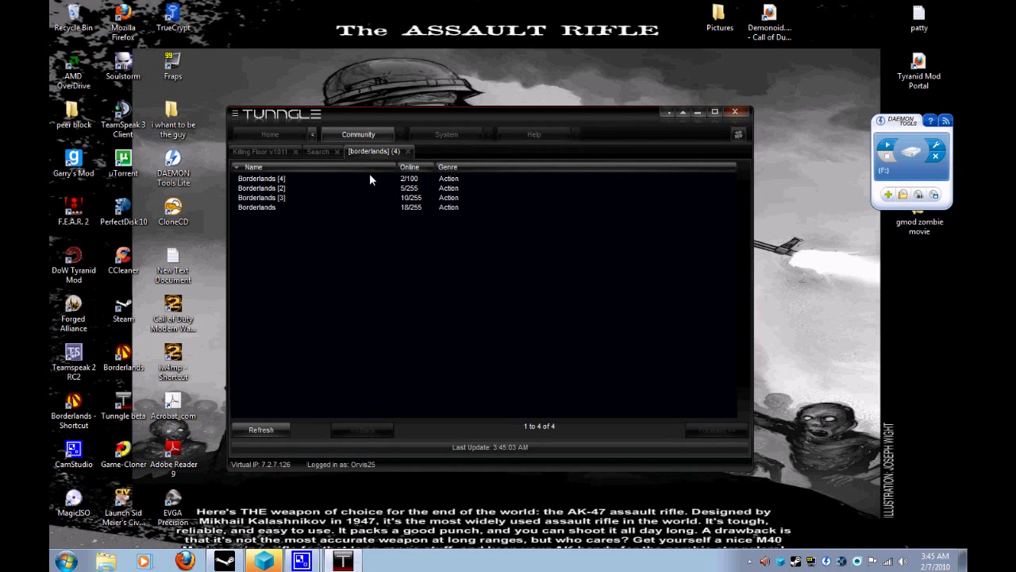
mouse_move(332, 231)
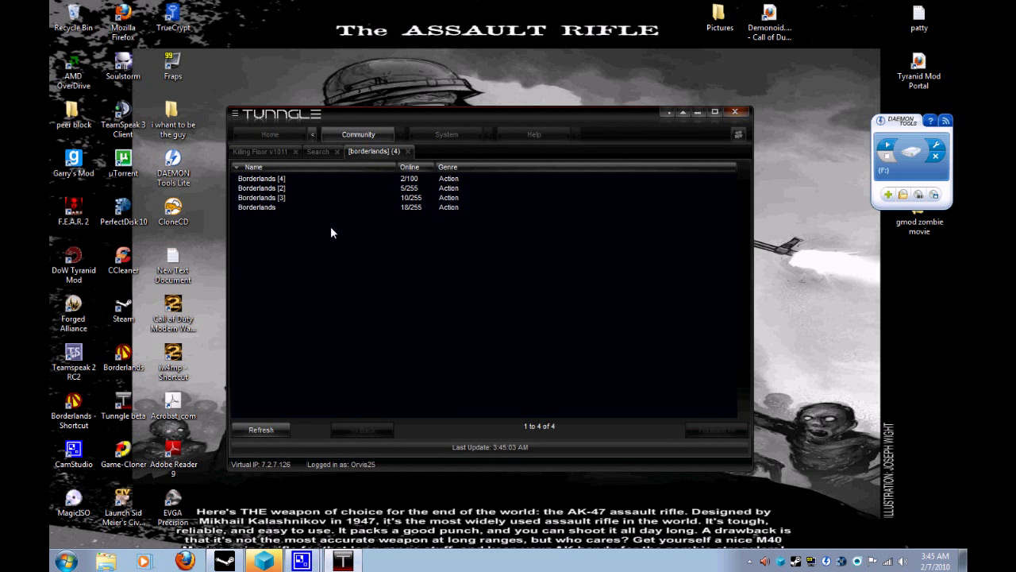
Step: Look at the Borderlands [2] and [3] results, then close the results list
click(267, 188)
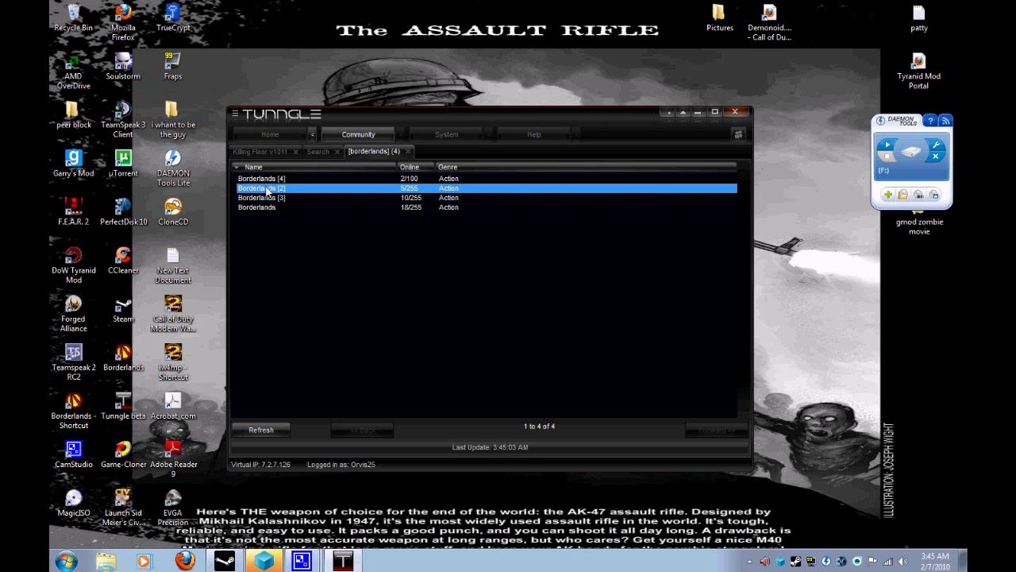
click(262, 197)
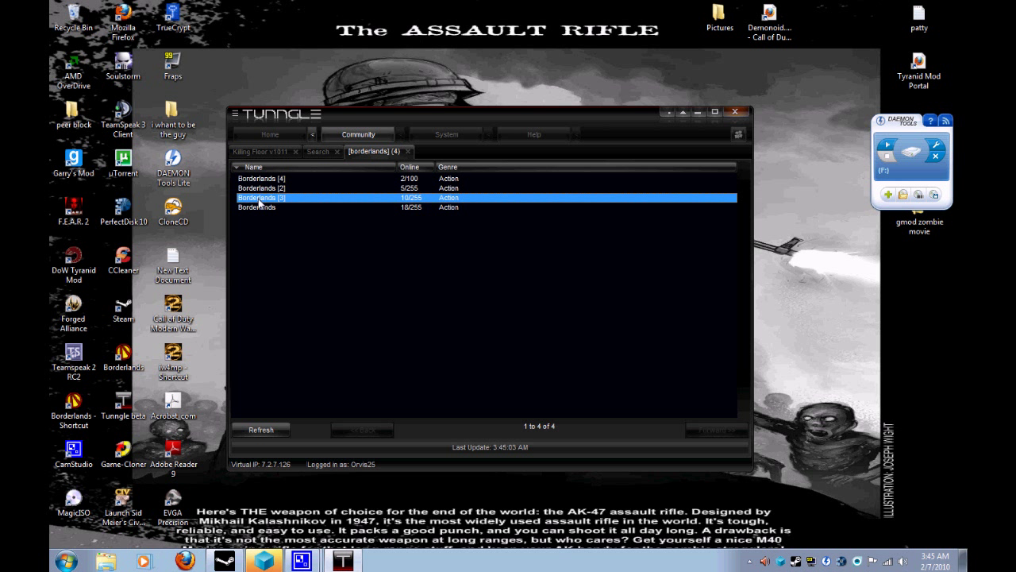
click(262, 188)
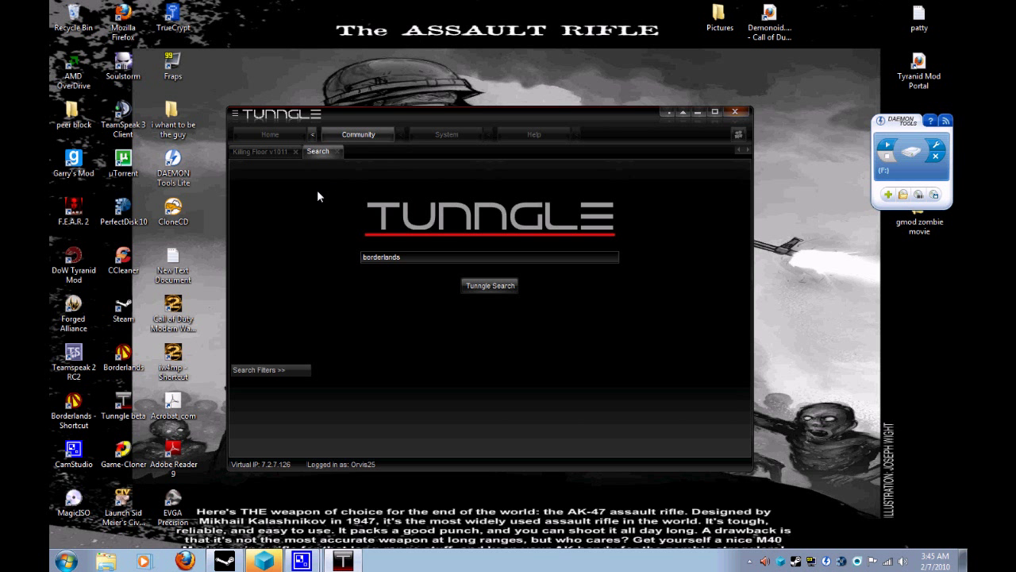
Step: Close the Search page to return to the Killing Floor v1011 network chat
click(255, 152)
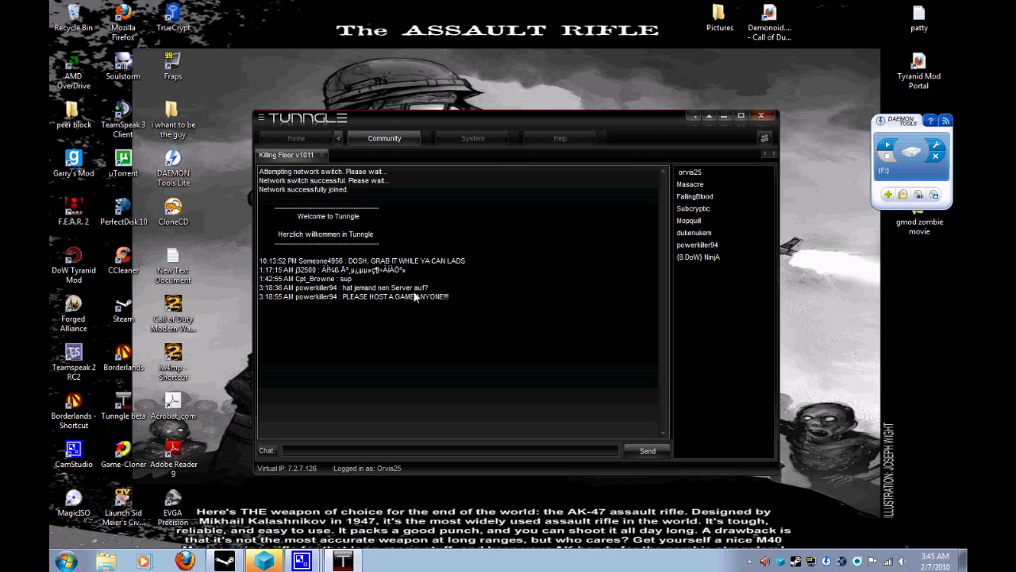
mouse_move(594, 122)
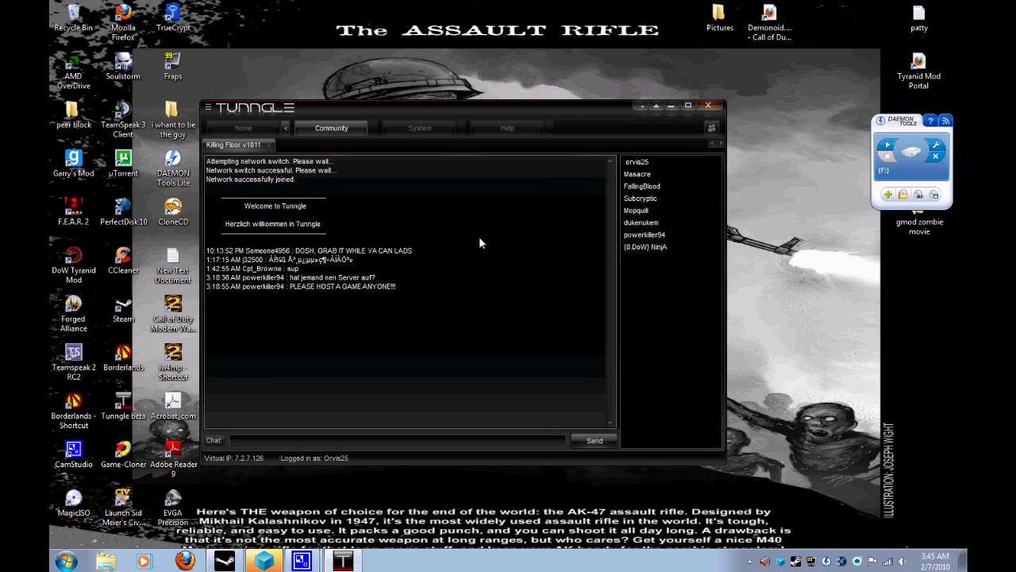
mouse_move(410, 115)
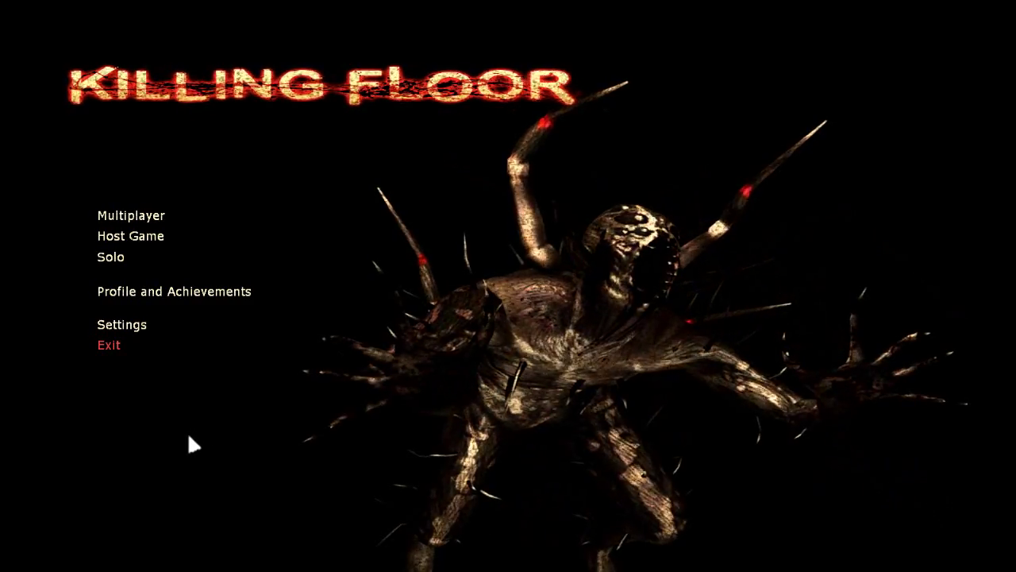
Step: Go to Multiplayer and refresh the LAN server list to show the three Tunngle servers
click(131, 215)
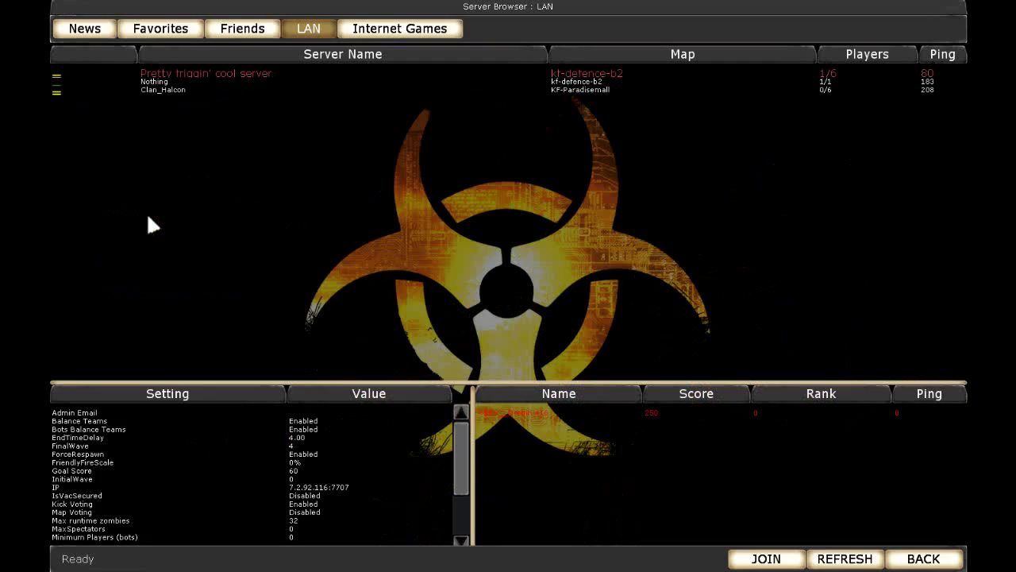
mouse_move(302, 18)
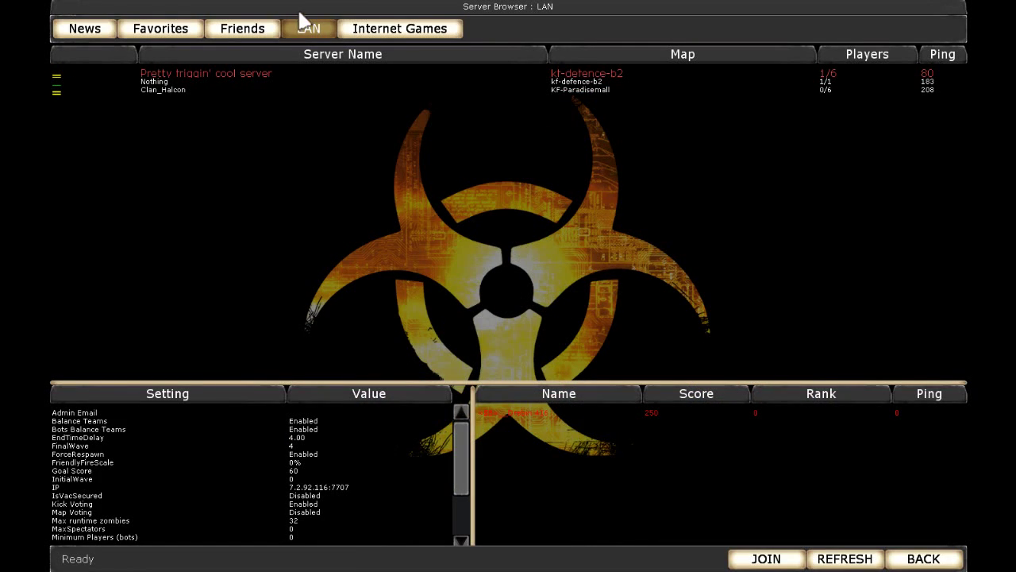
mouse_move(217, 78)
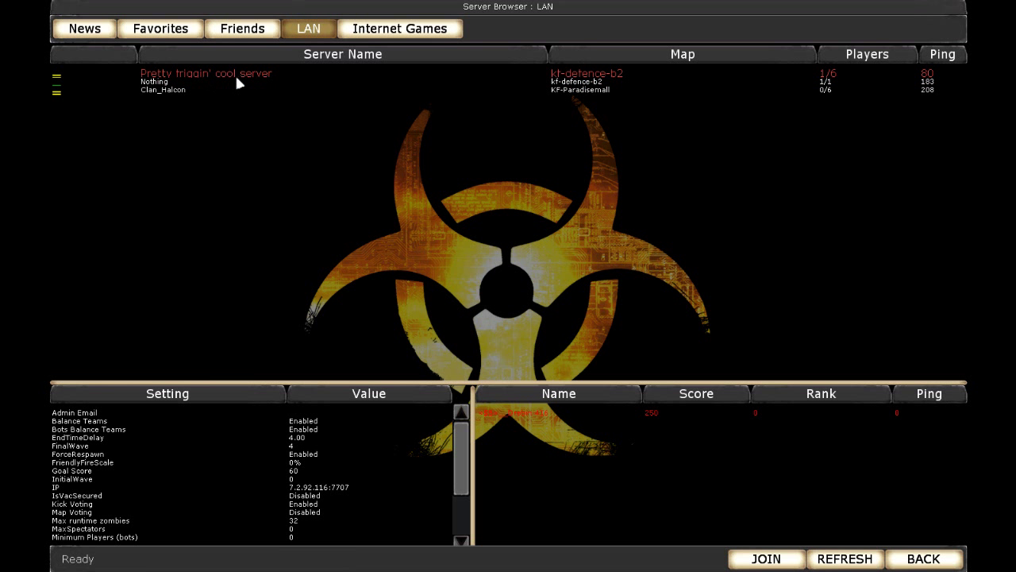
mouse_move(858, 556)
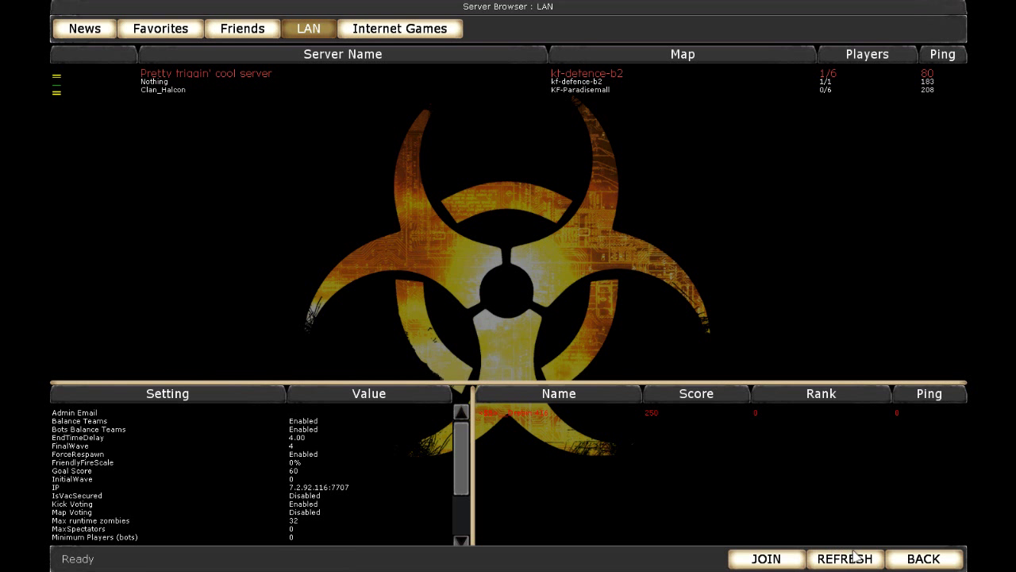
click(846, 559)
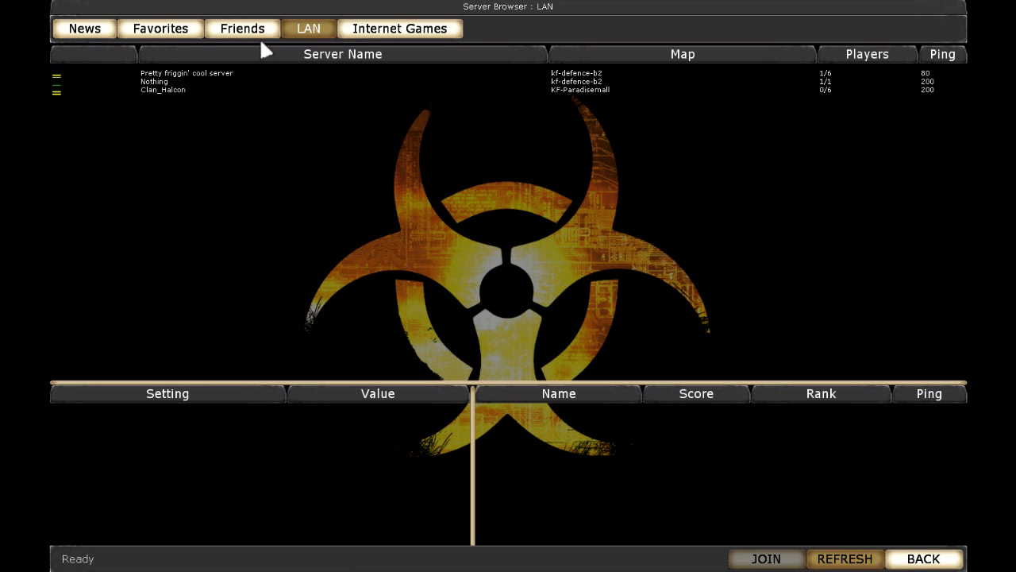
mouse_move(228, 84)
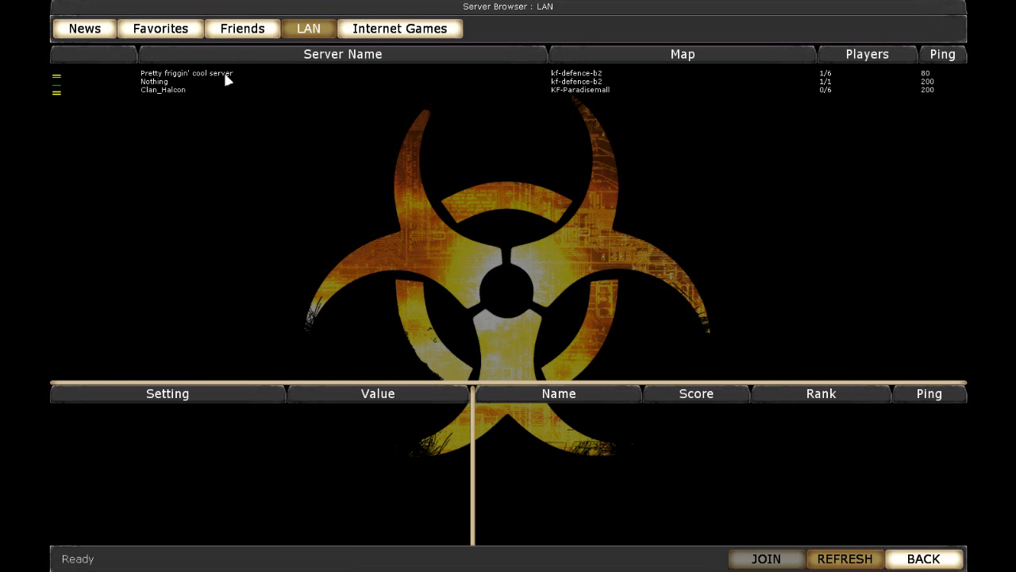
Step: Join Pretty friggin' cool server and mark the player ready in the KF-Defence lobby
click(766, 558)
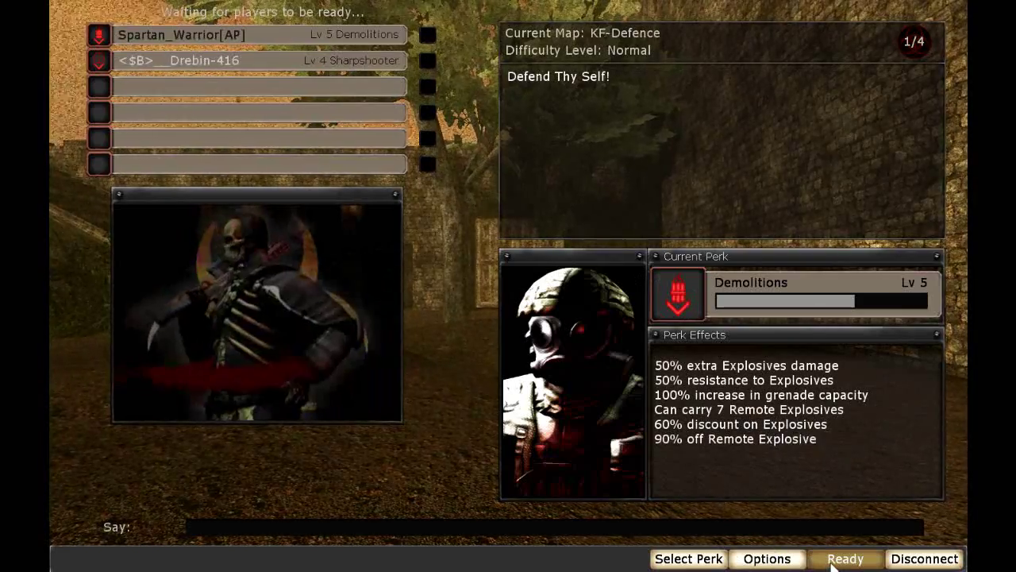
click(844, 559)
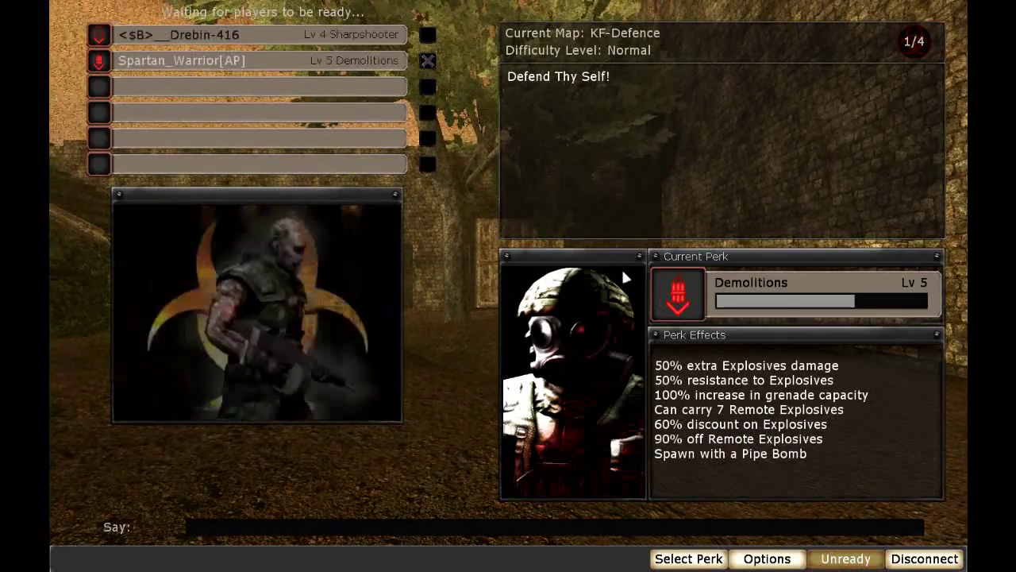